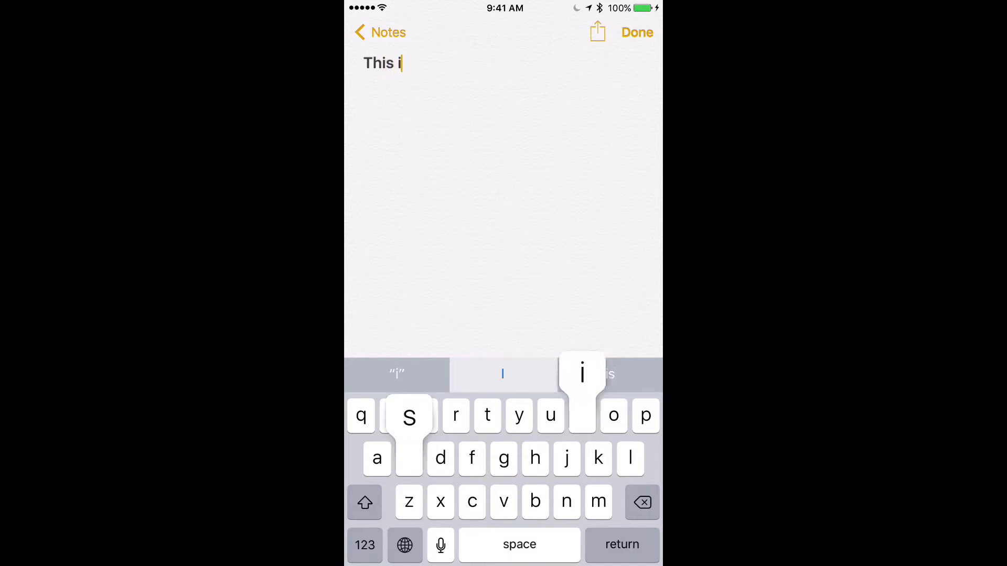
# - Type 'This is the apple keyboard' in the note, cycle GIF and emoji keyboards, then go home
pyautogui.write('s the apple')
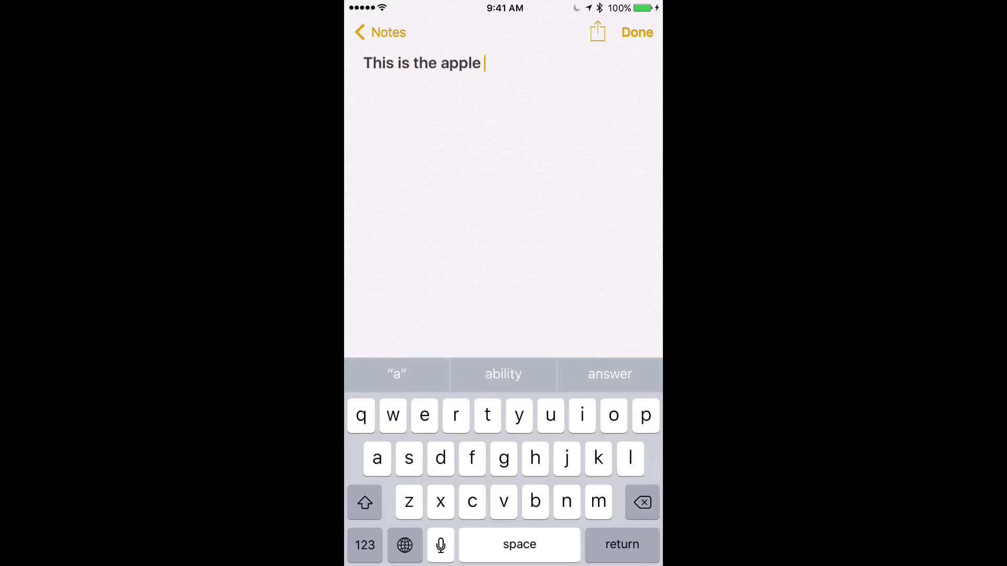
pyautogui.write('keyboard')
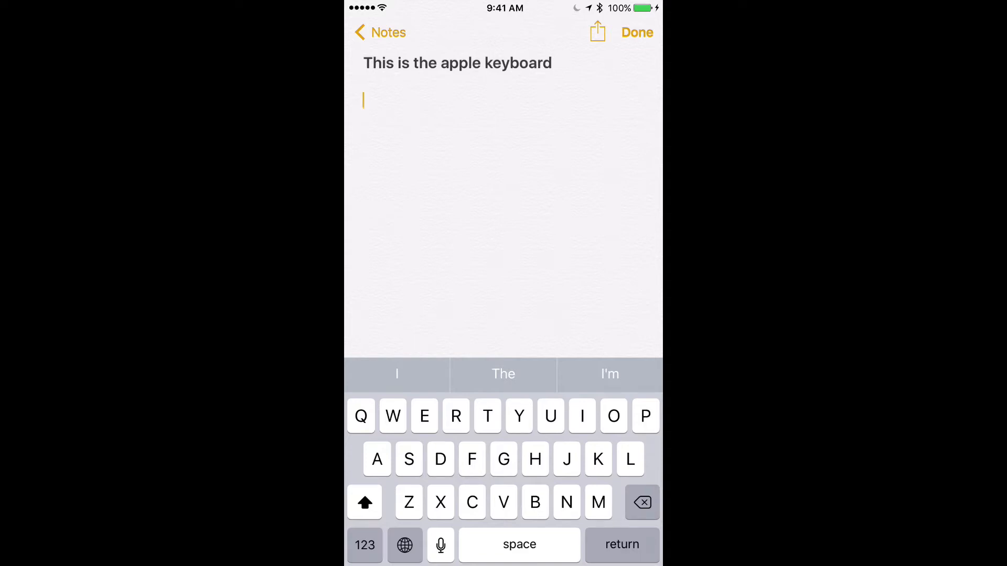
pyautogui.click(457, 551)
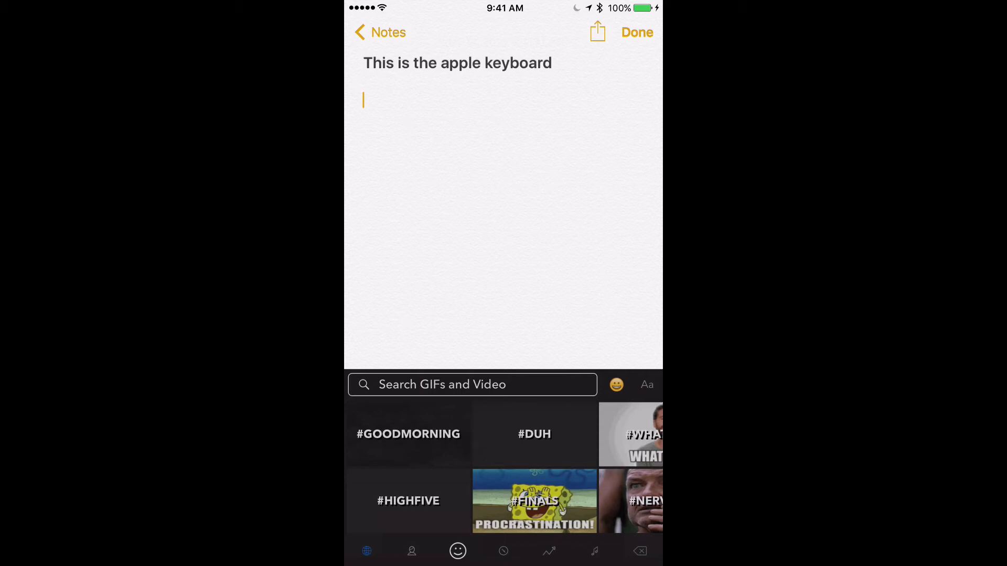
pyautogui.click(458, 552)
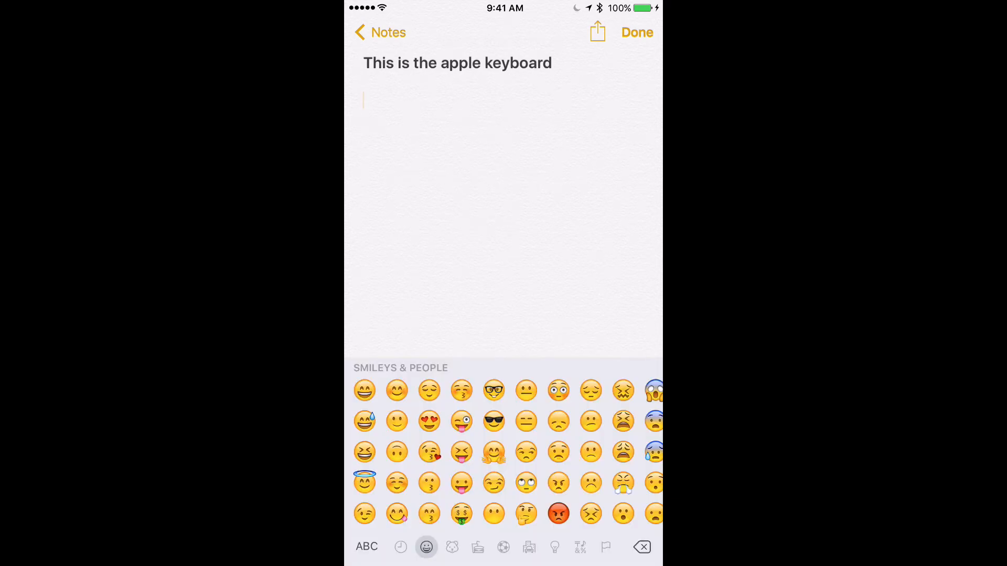
pyautogui.click(366, 546)
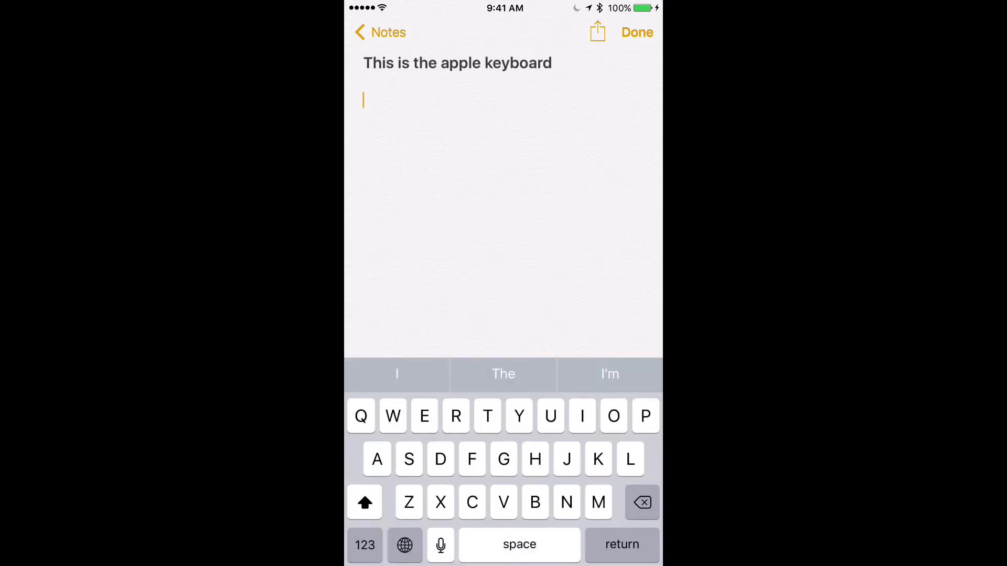
pyautogui.click(404, 544)
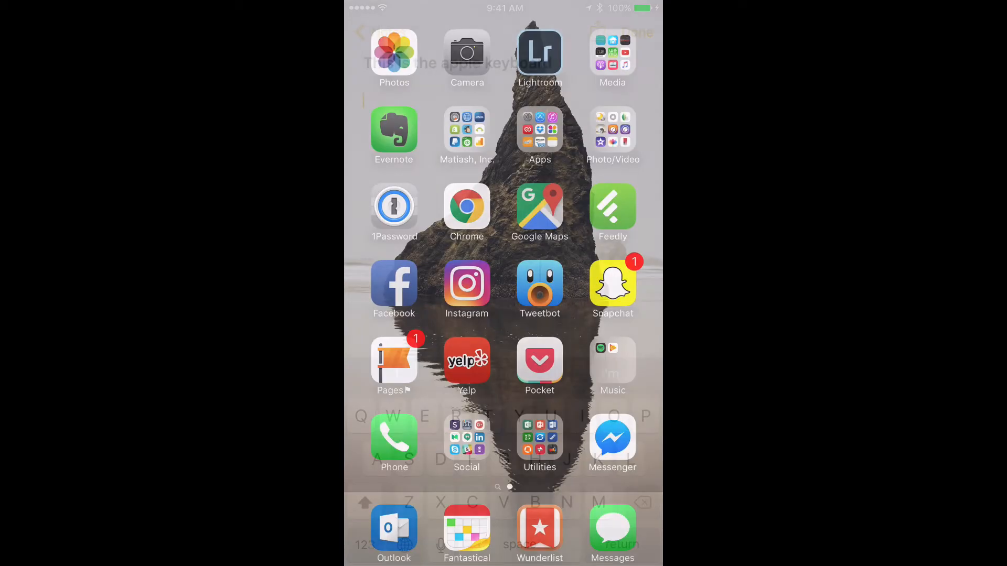
# - Search the App Store for 'gboard', start downloading Gboard, and view the Updates list
pyautogui.click(540, 134)
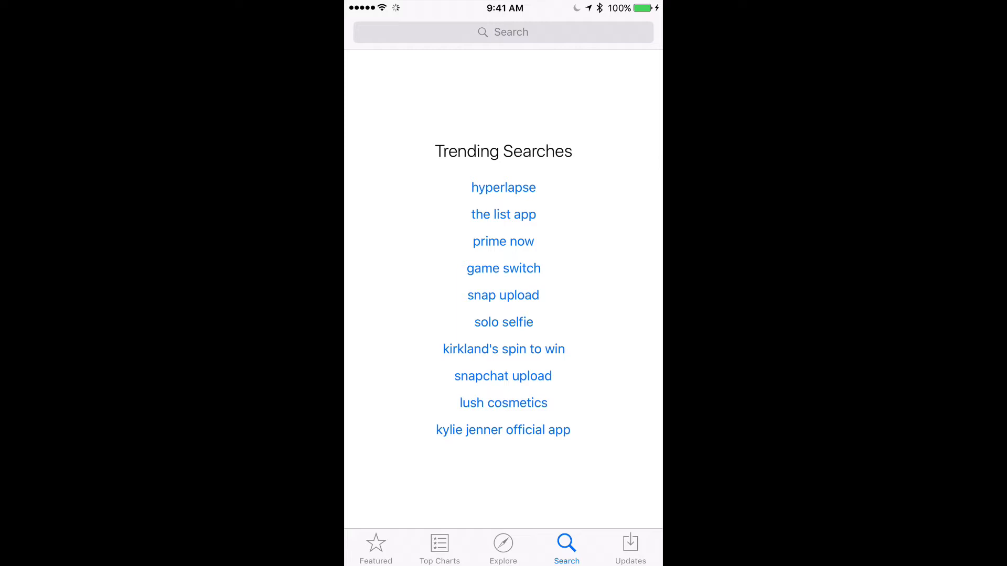
pyautogui.write('gbi')
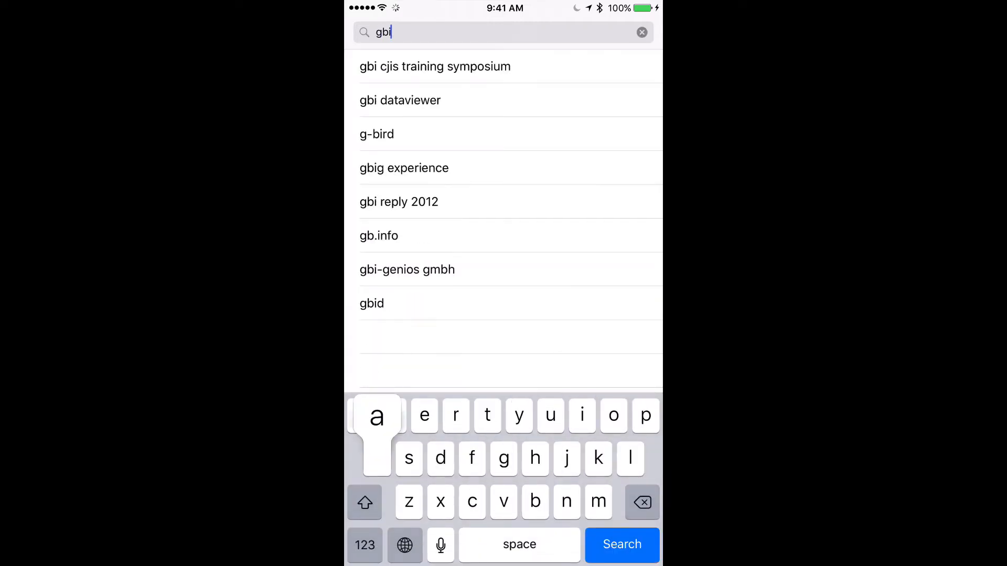
pyautogui.write('o')
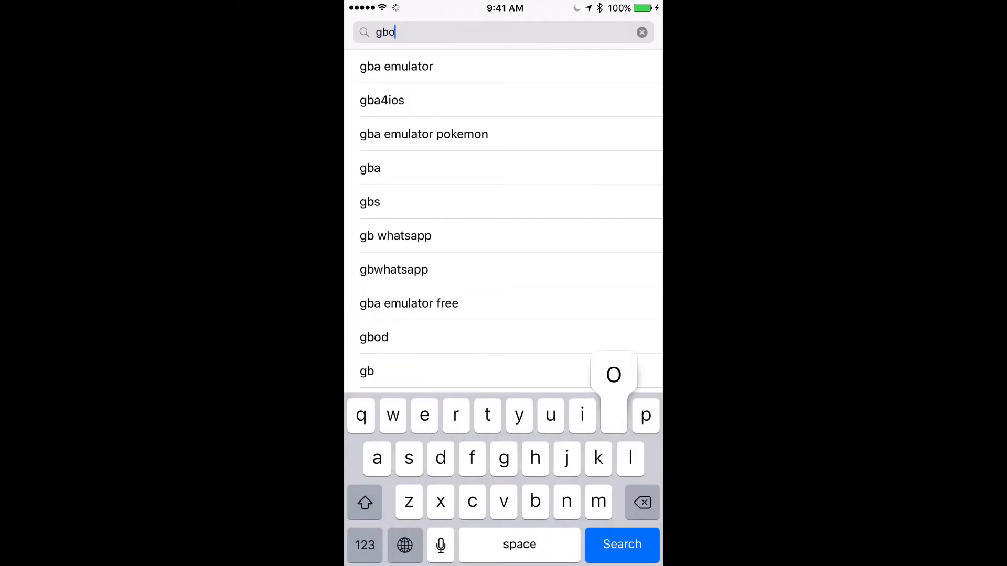
pyautogui.click(620, 544)
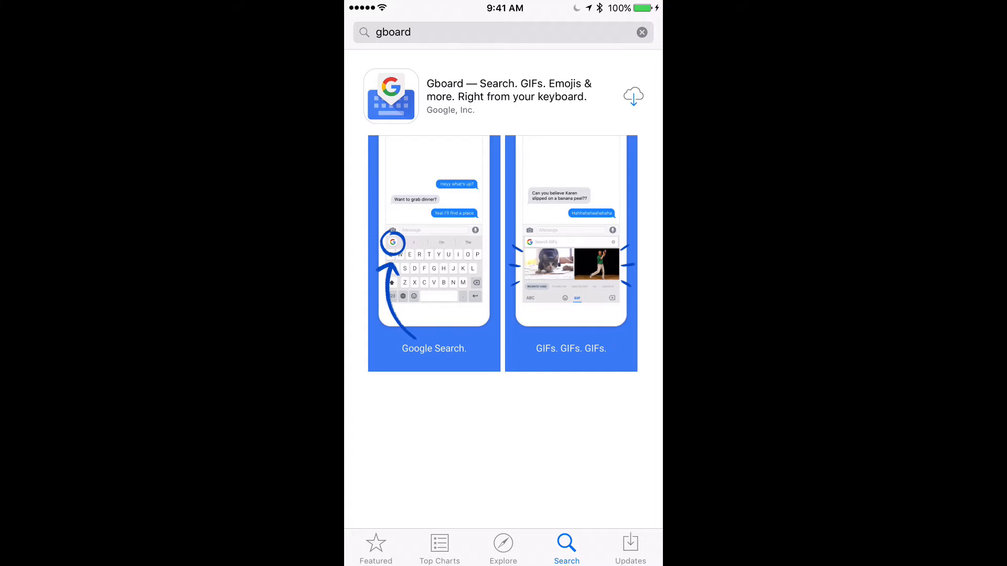
pyautogui.click(632, 96)
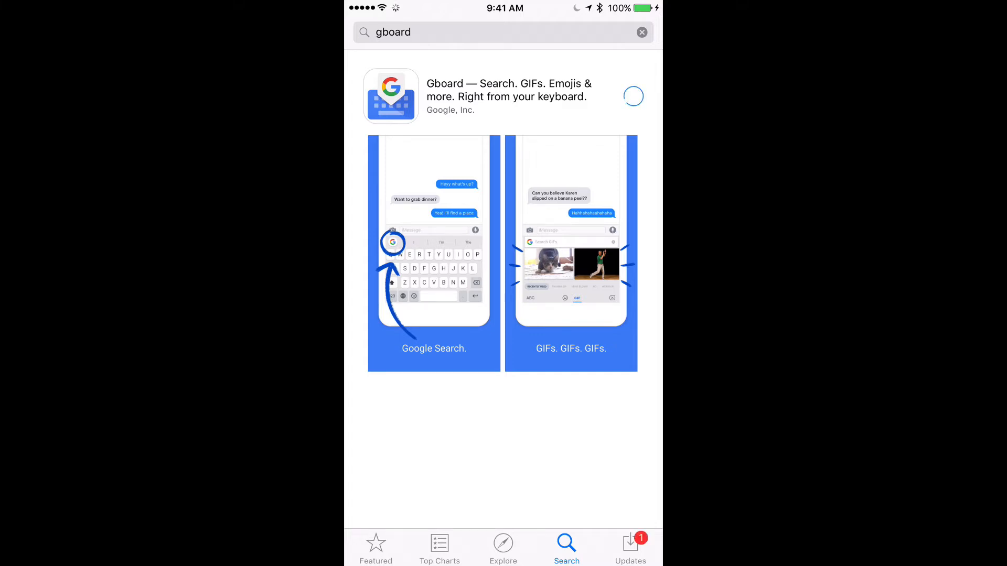
pyautogui.click(633, 95)
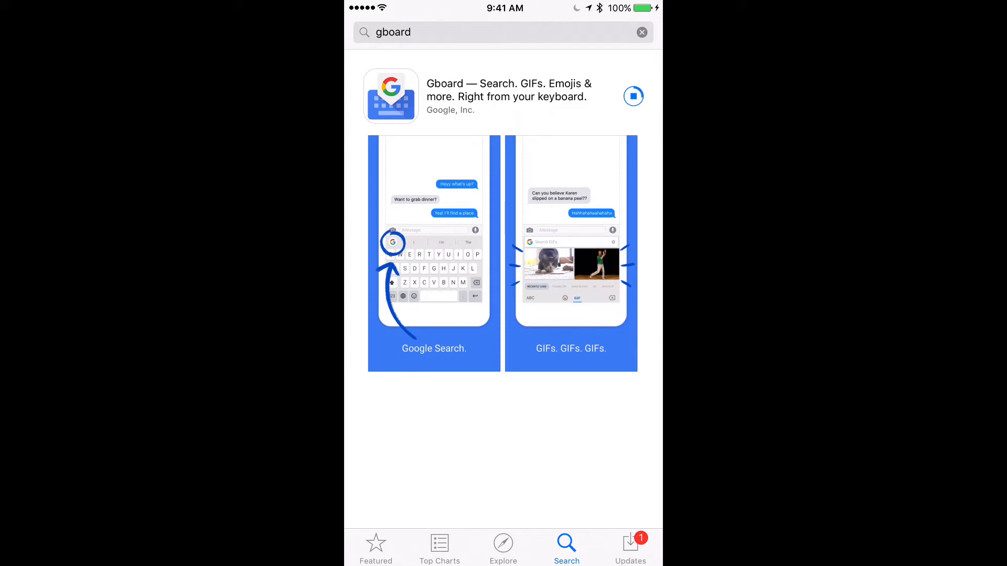
pyautogui.click(629, 546)
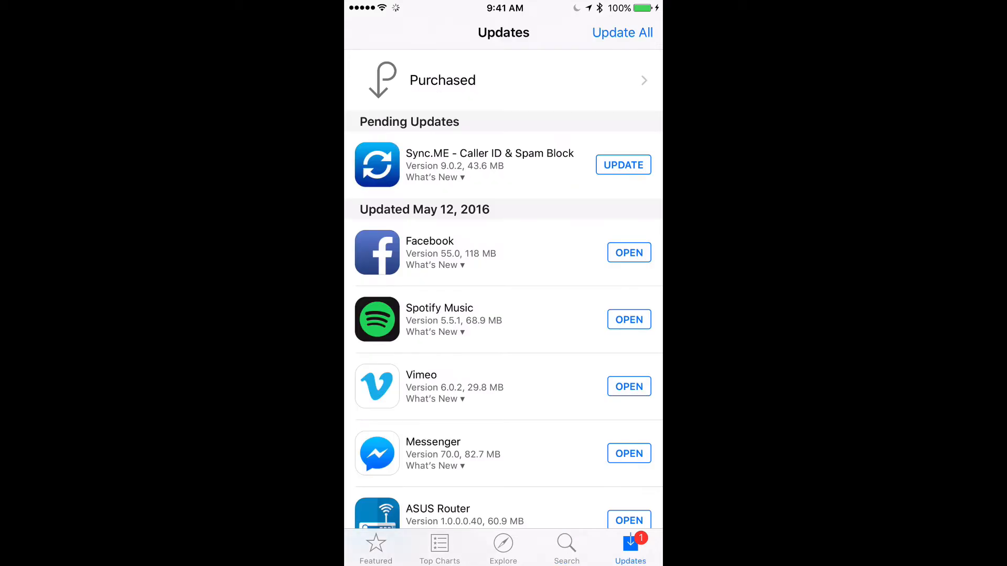
# - View the Sync.ME update's release notes, then return home where Gboard is installed
pyautogui.click(434, 177)
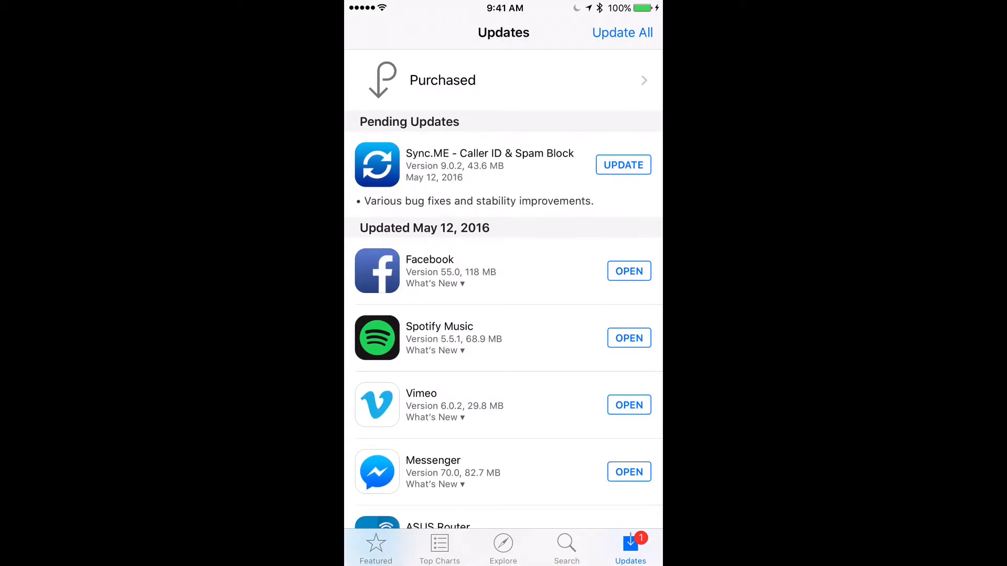
pyautogui.click(566, 542)
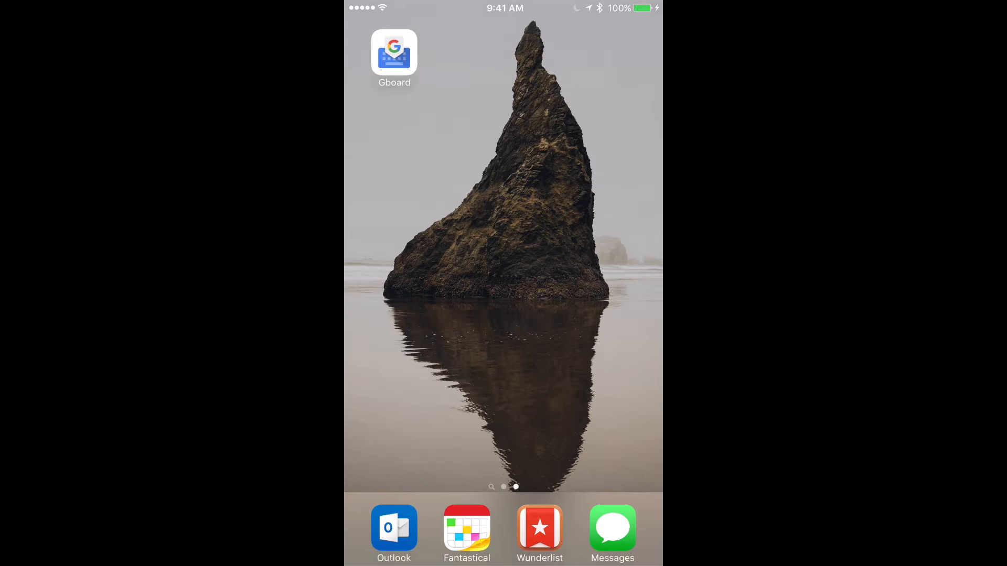
# - Launch Gboard and follow Get Started to the iOS Keyboards settings list
pyautogui.click(394, 53)
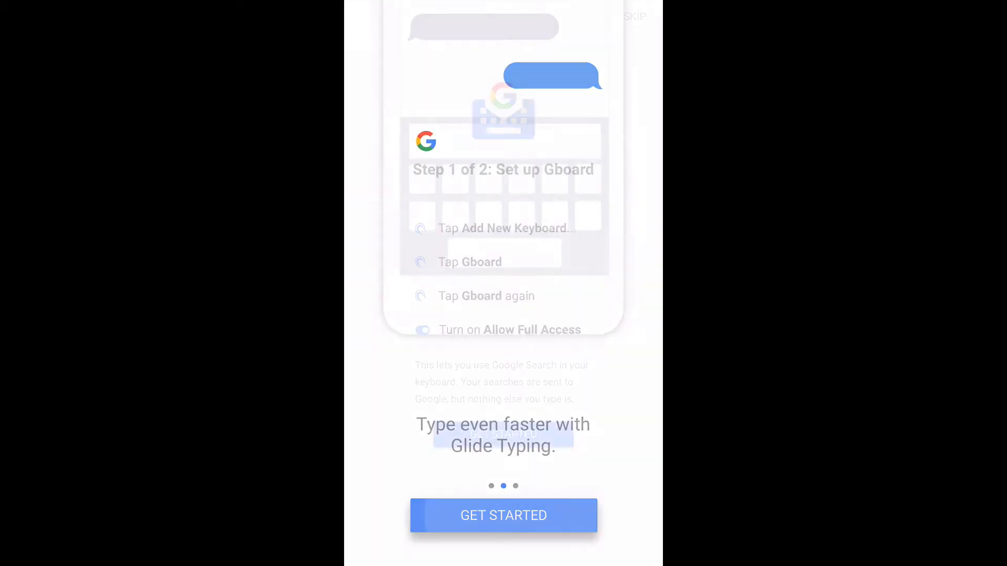
pyautogui.click(503, 515)
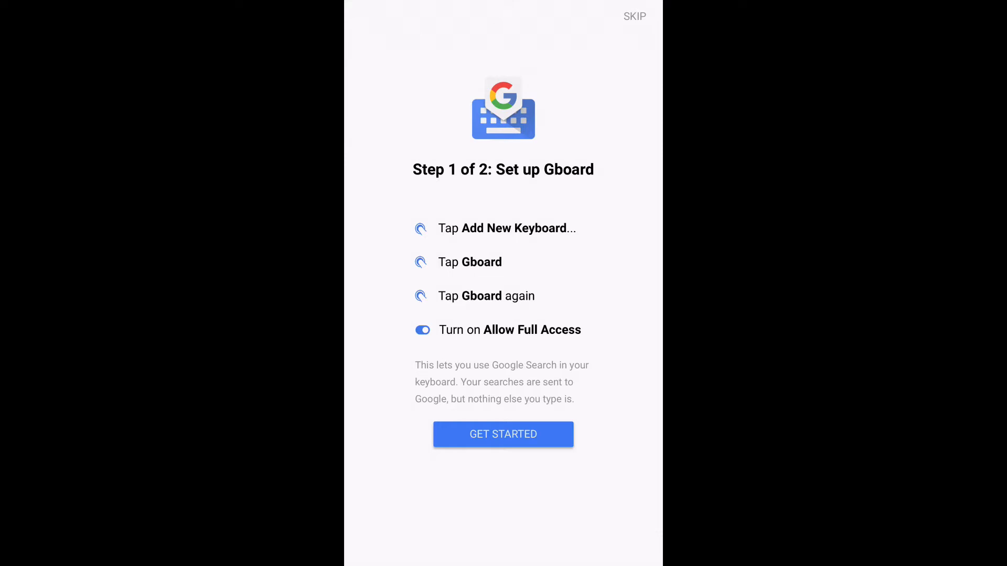
pyautogui.click(503, 434)
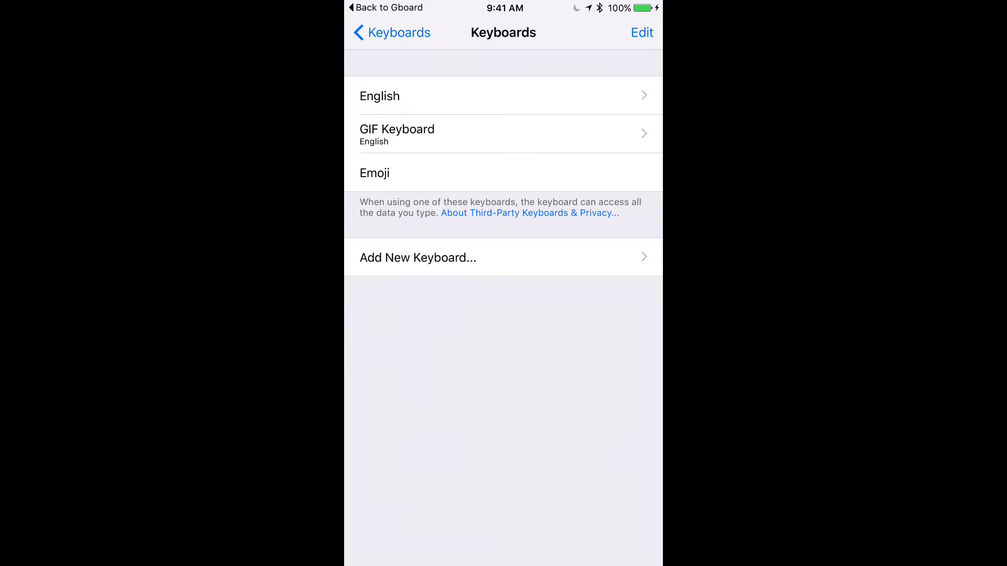
# - Add Gboard from the Add New Keyboard list, then return to the home screen
pyautogui.click(418, 258)
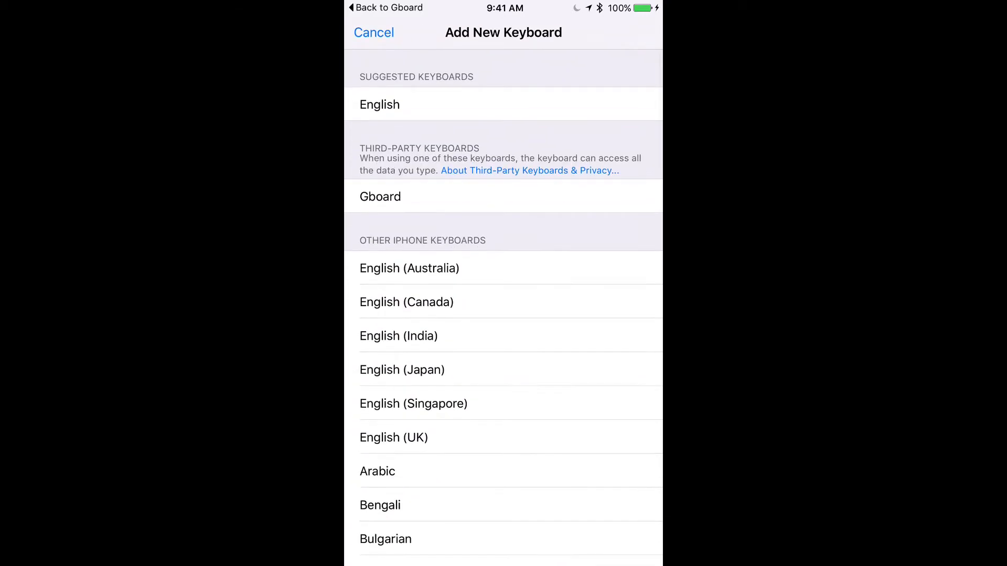
pyautogui.click(380, 197)
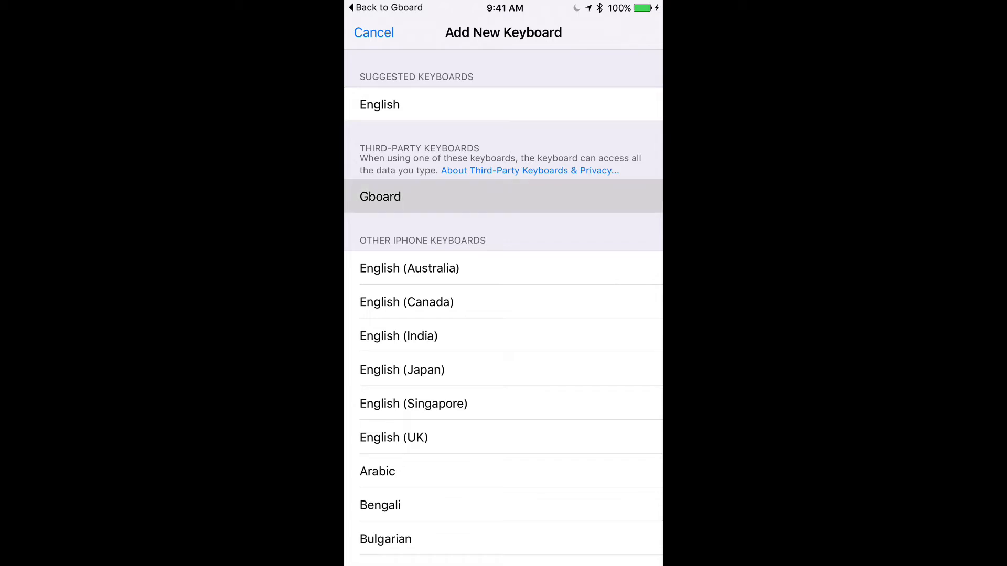
pyautogui.click(380, 196)
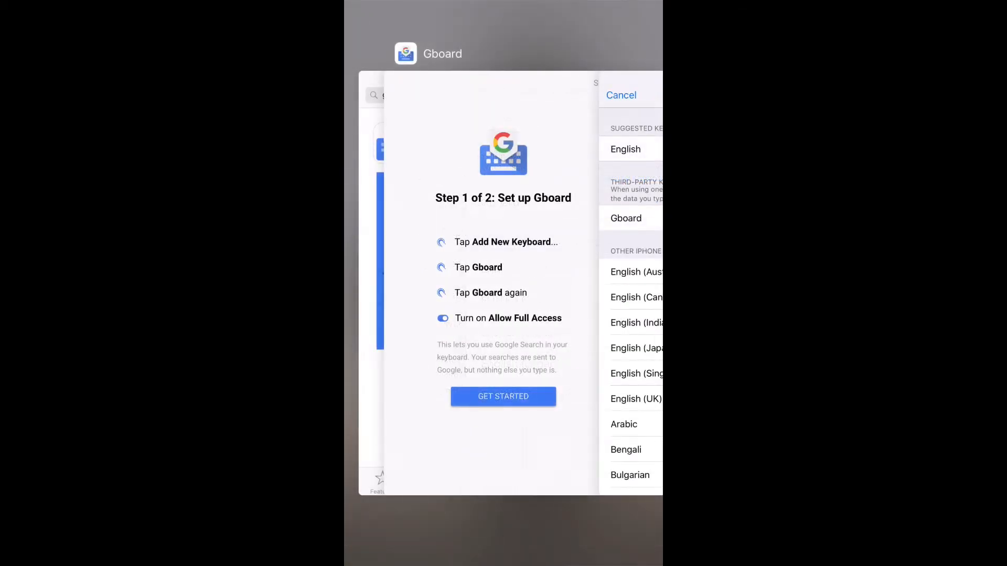
pyautogui.click(503, 397)
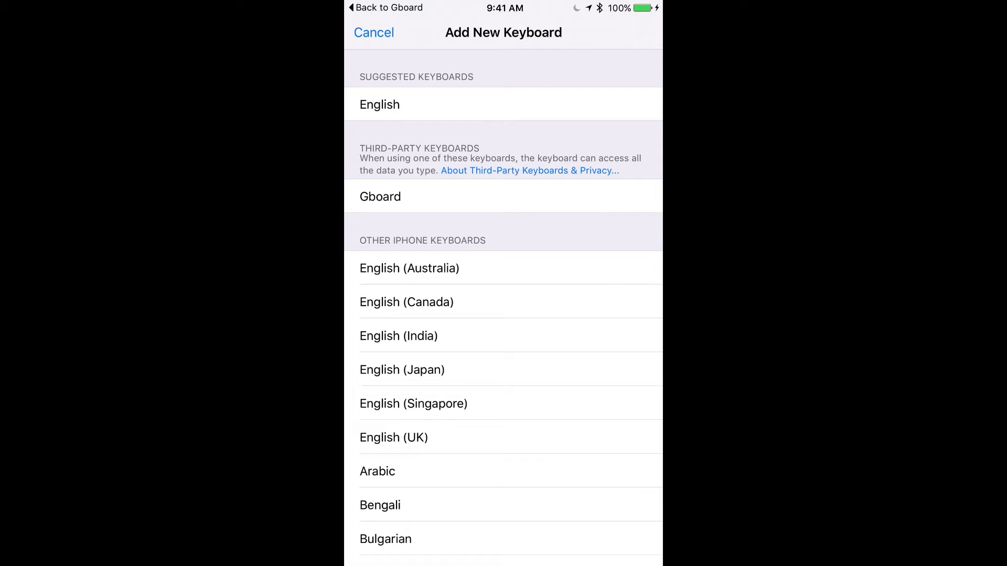
pyautogui.click(374, 32)
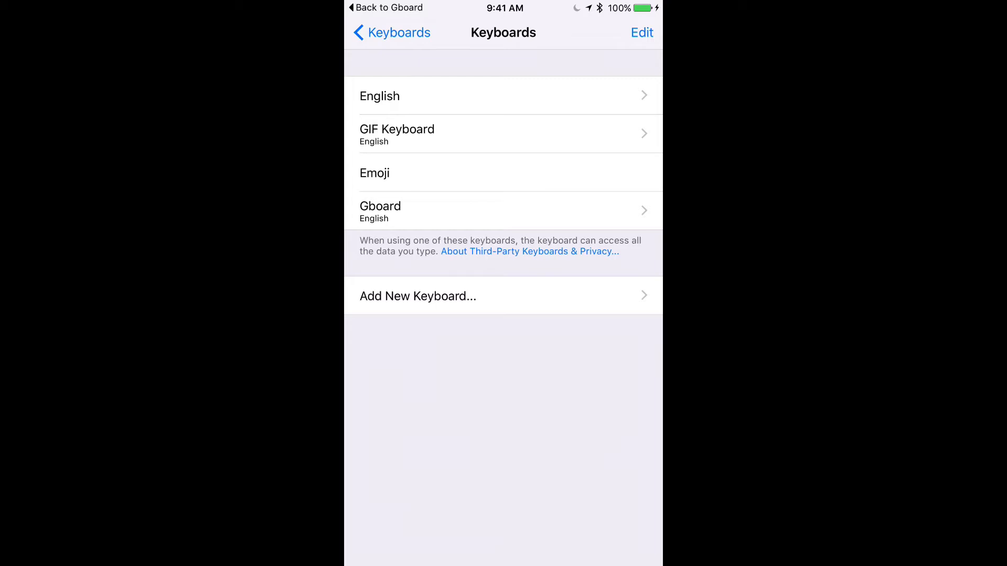
pyautogui.click(380, 211)
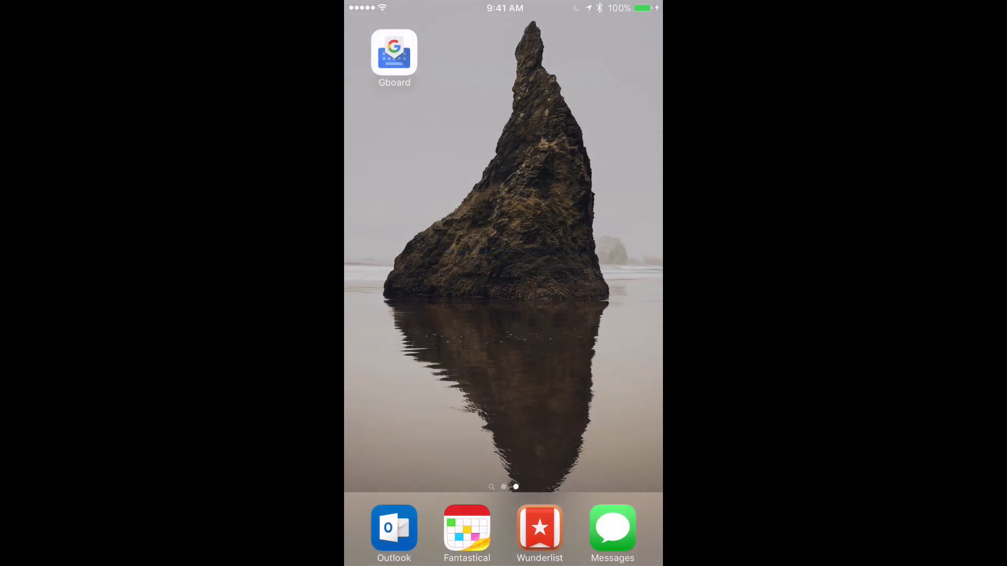
# - Relaunch Gboard, complete GET STARTED, and dismiss the Great! confirmation with GOT IT
pyautogui.click(394, 53)
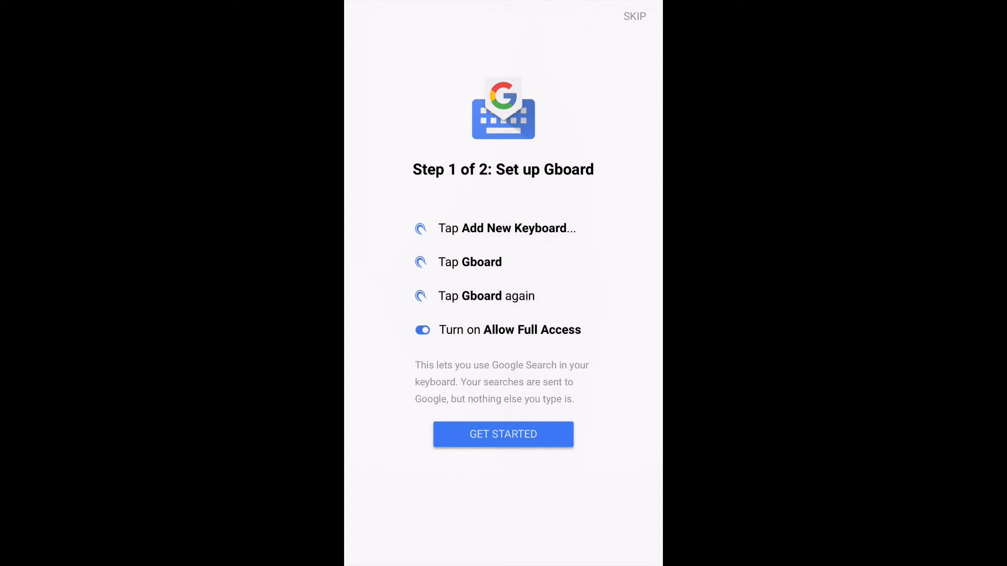
pyautogui.click(503, 434)
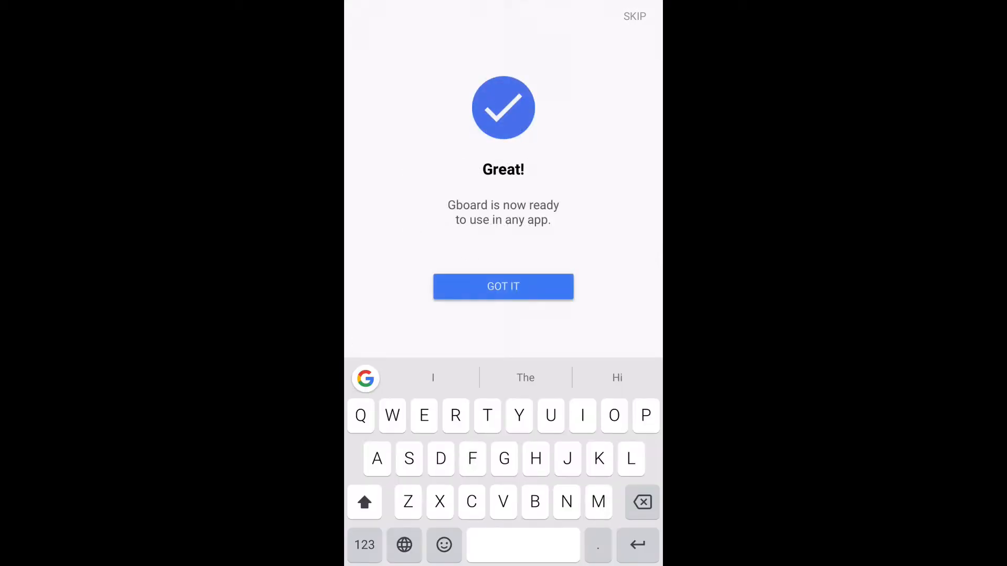
pyautogui.click(503, 286)
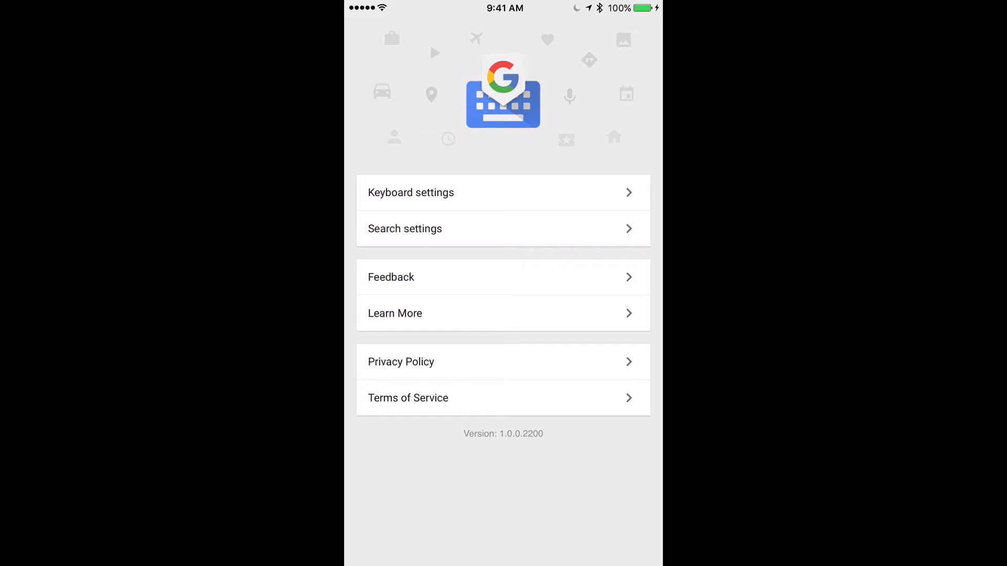
# - Switch off Block offensive words in Gboard's keyboard settings and return to the main menu
pyautogui.click(411, 193)
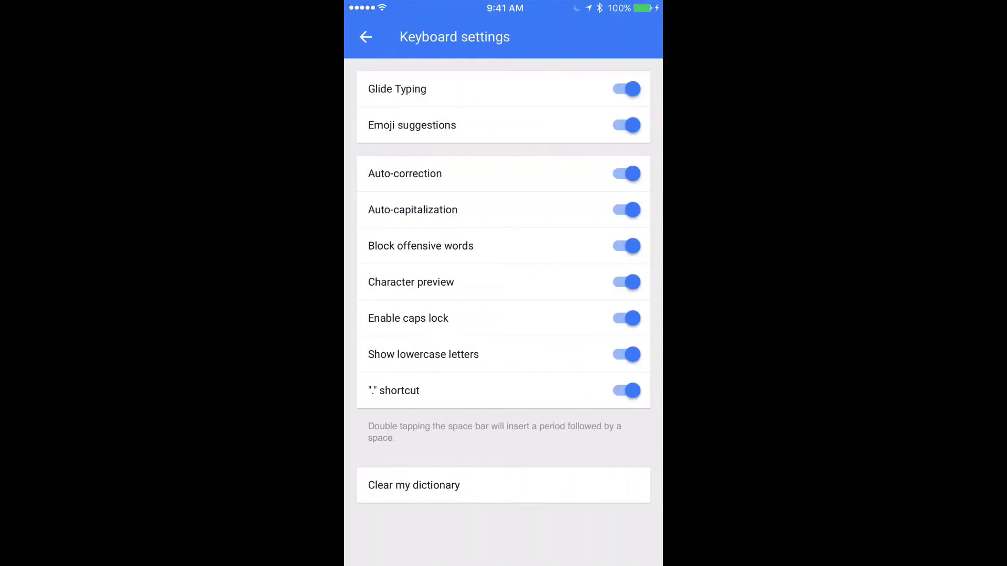
pyautogui.click(625, 246)
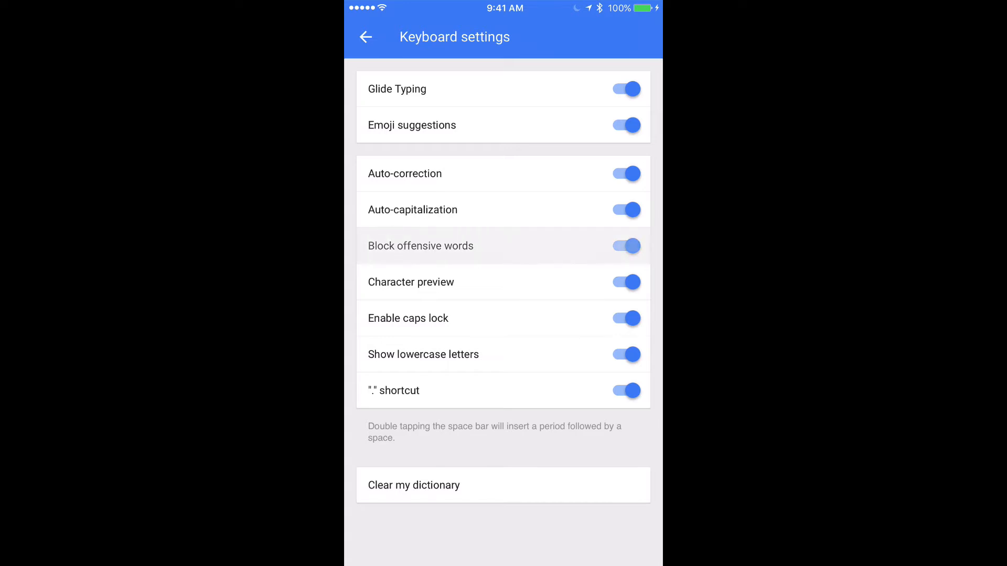
pyautogui.click(626, 246)
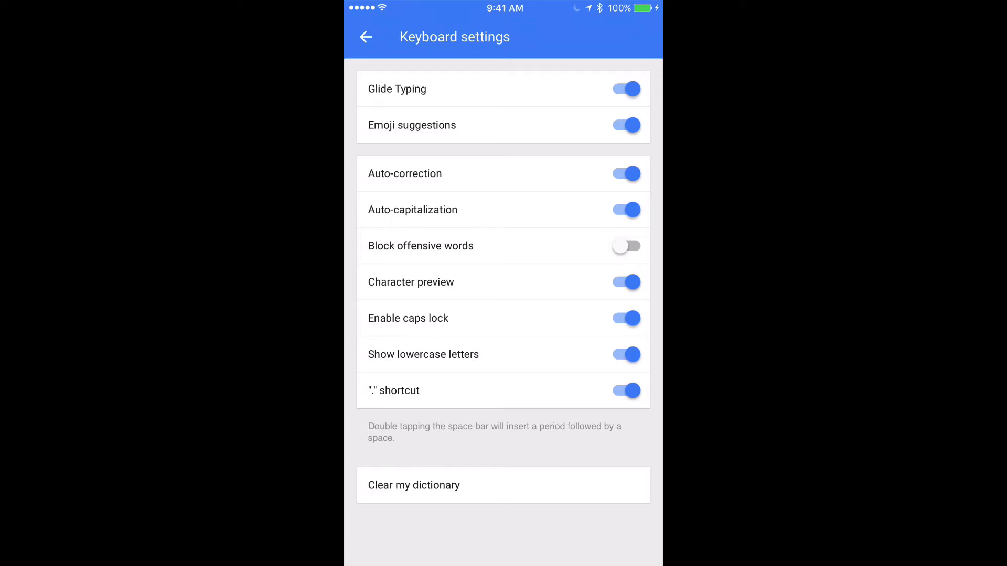
pyautogui.click(365, 37)
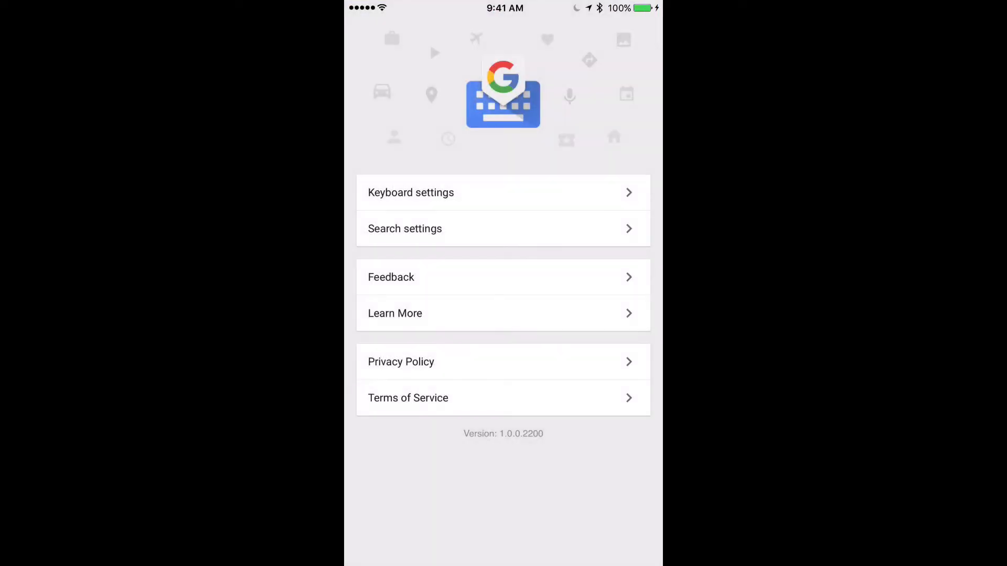
# - Turn on location for local results in Gboard's search settings and allow location access
pyautogui.click(404, 229)
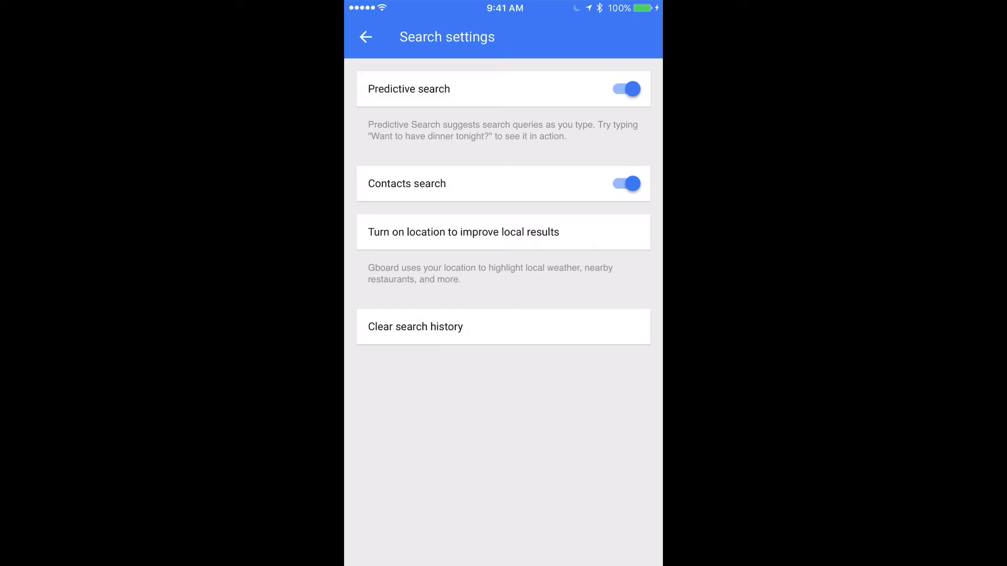
pyautogui.click(503, 232)
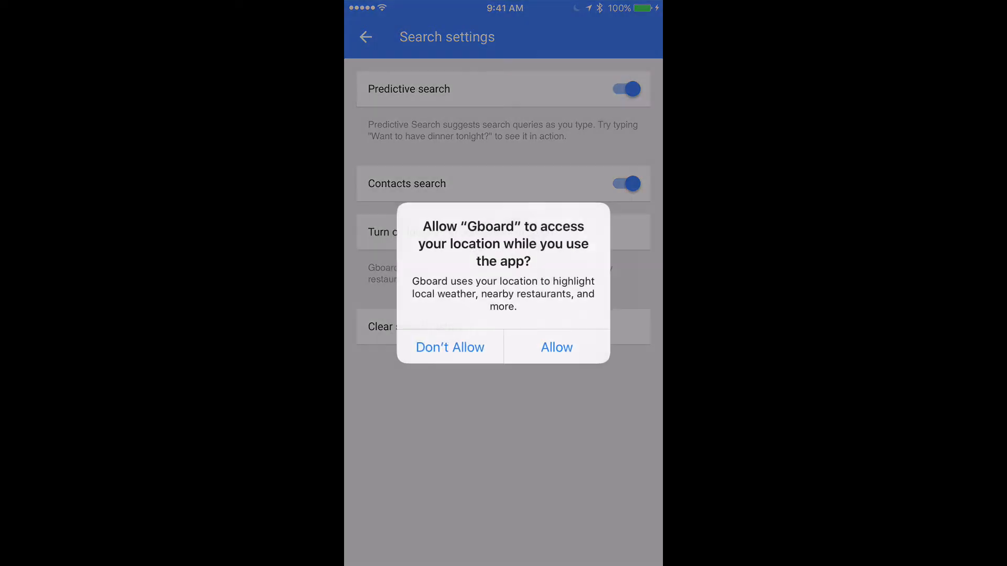
pyautogui.click(555, 346)
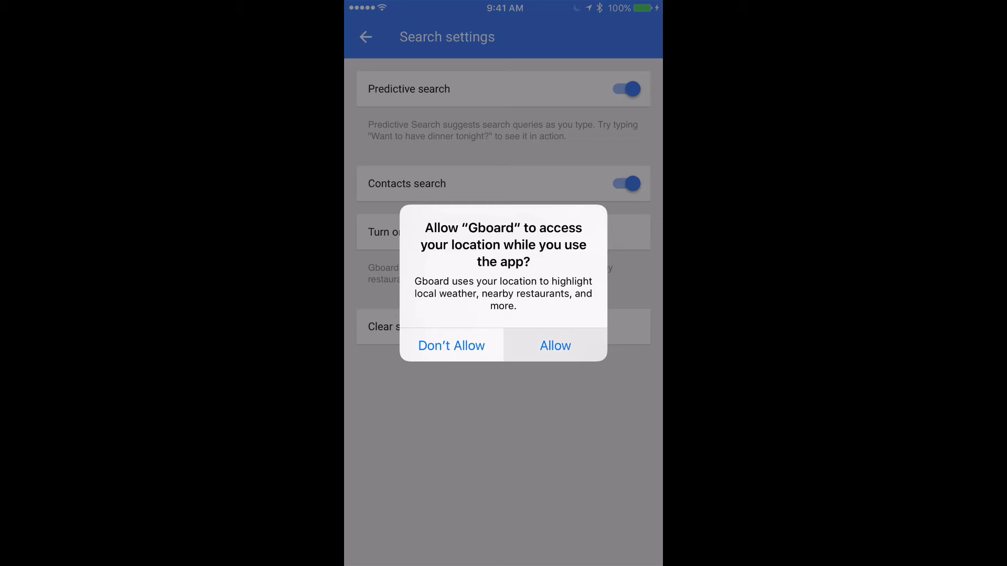
pyautogui.click(554, 346)
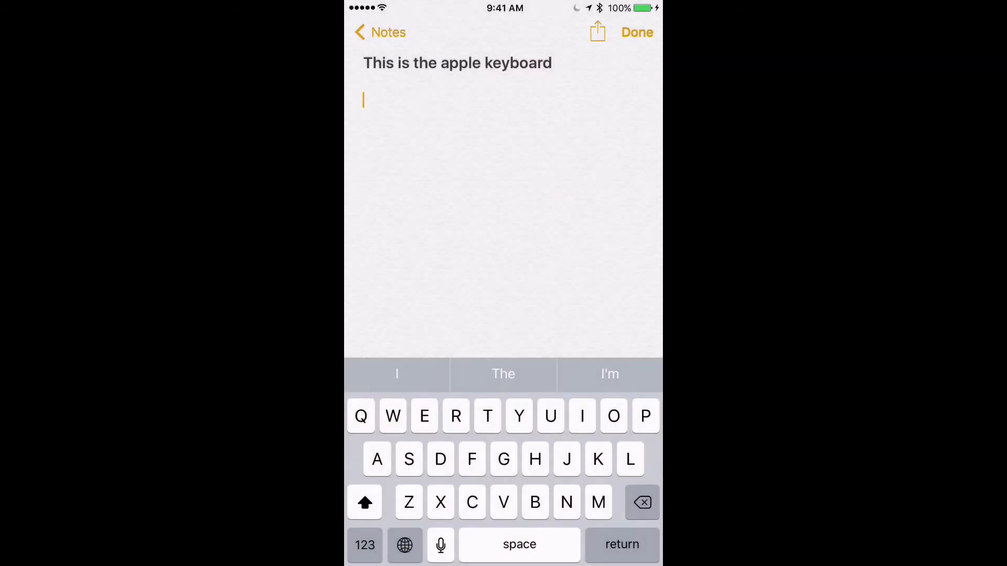
# - Cycle the note's keyboards with the globe key and Next Keyboard until Gboard is active
pyautogui.click(404, 545)
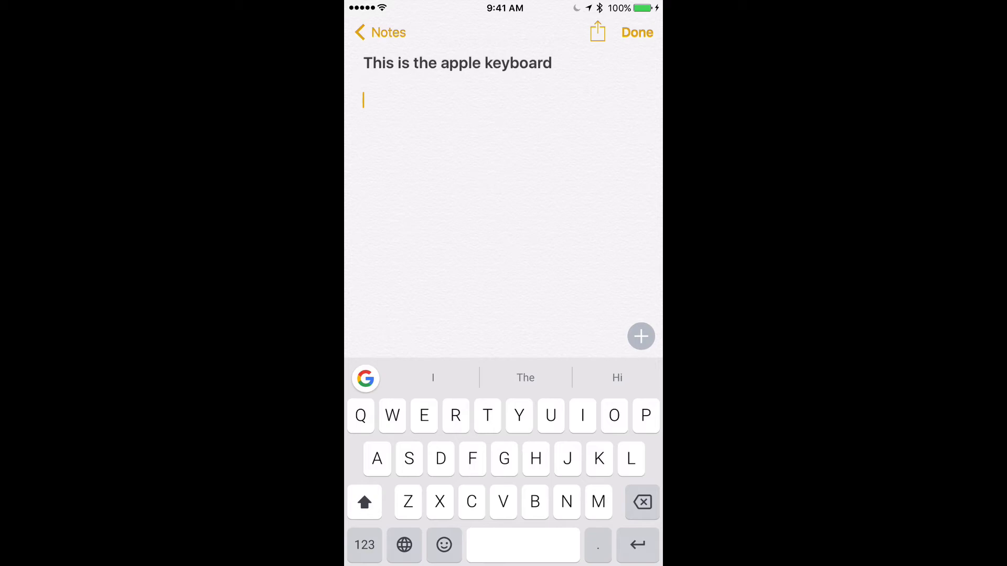
pyautogui.click(404, 545)
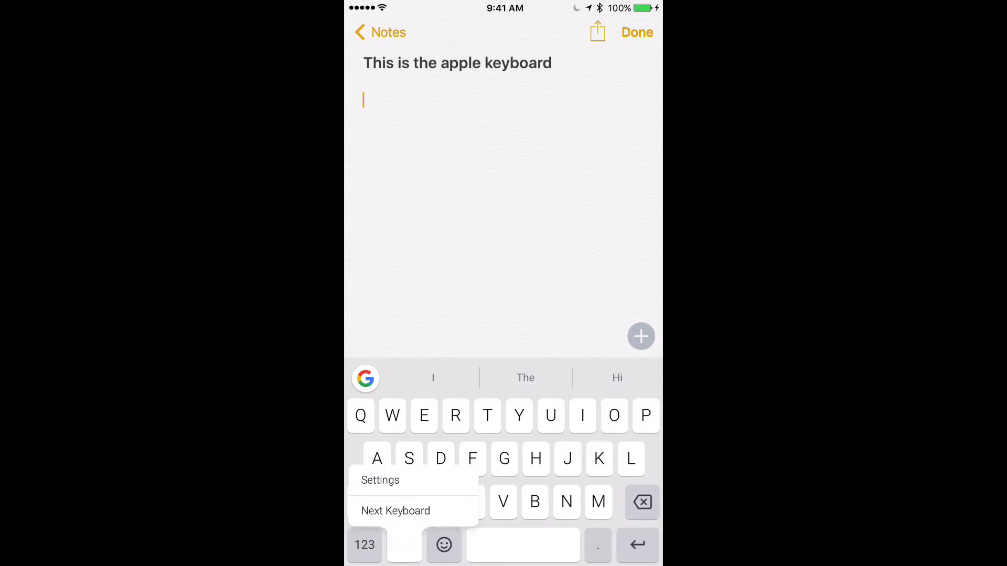
pyautogui.click(395, 510)
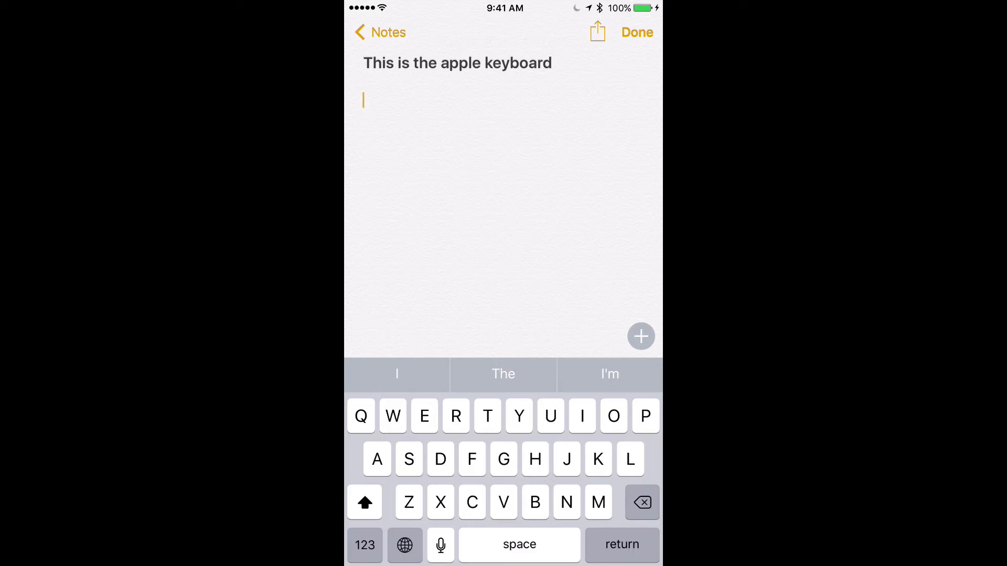
pyautogui.click(404, 544)
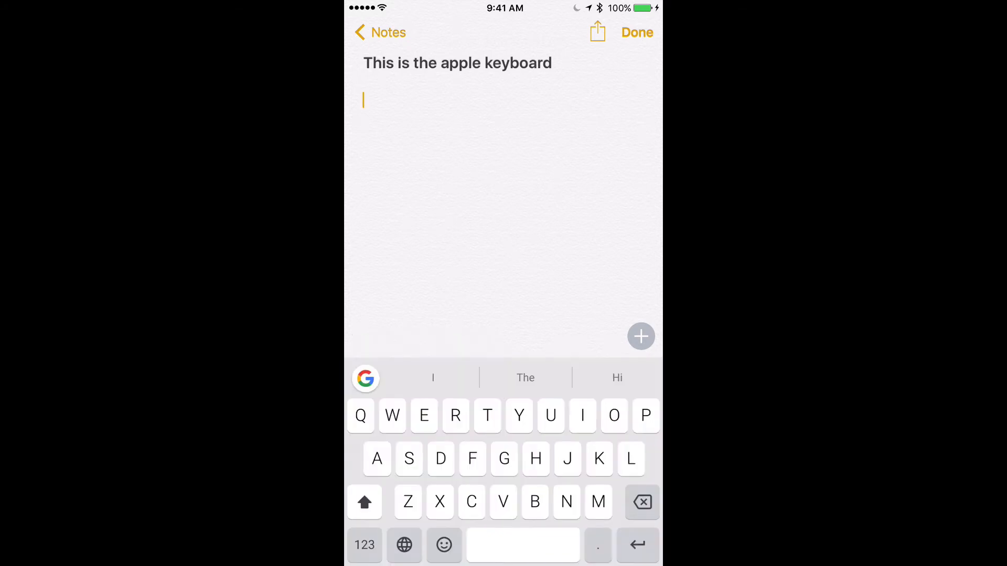
# - Type 'This is typing with Google's keyboard.' on Gboard, previewing punctuation without inserting any
pyautogui.write('This is')
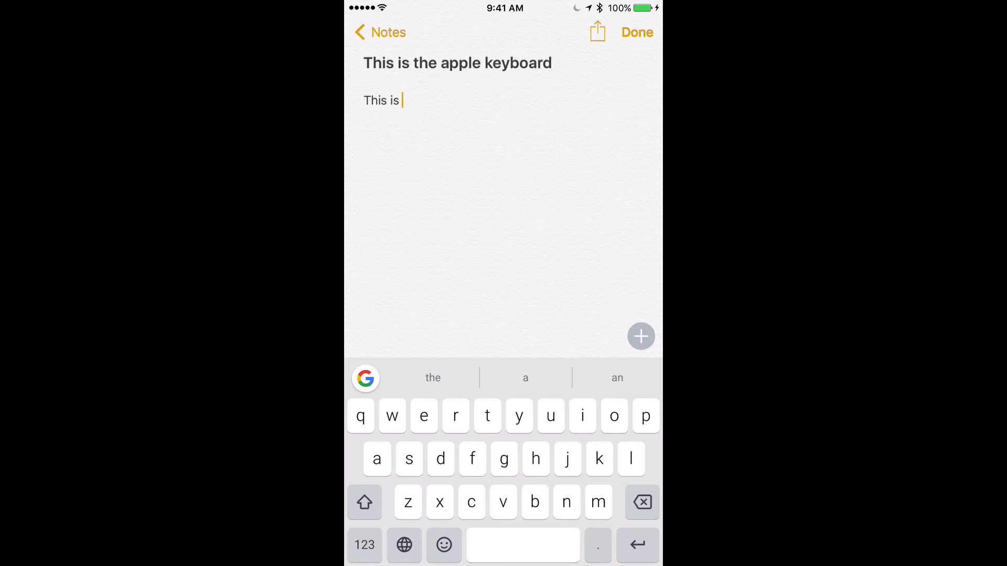
pyautogui.write("typing with Google's")
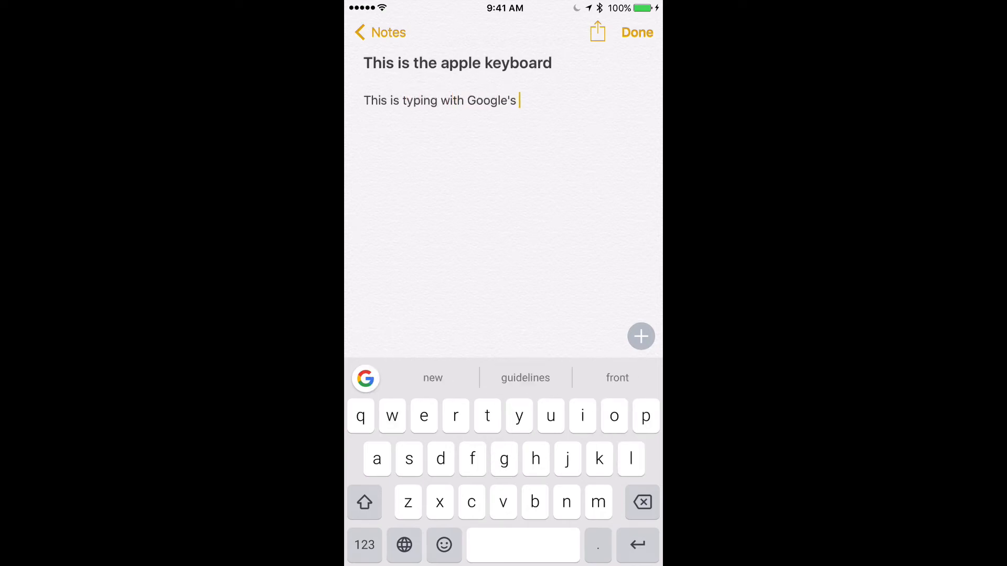
pyautogui.write('keuboard.')
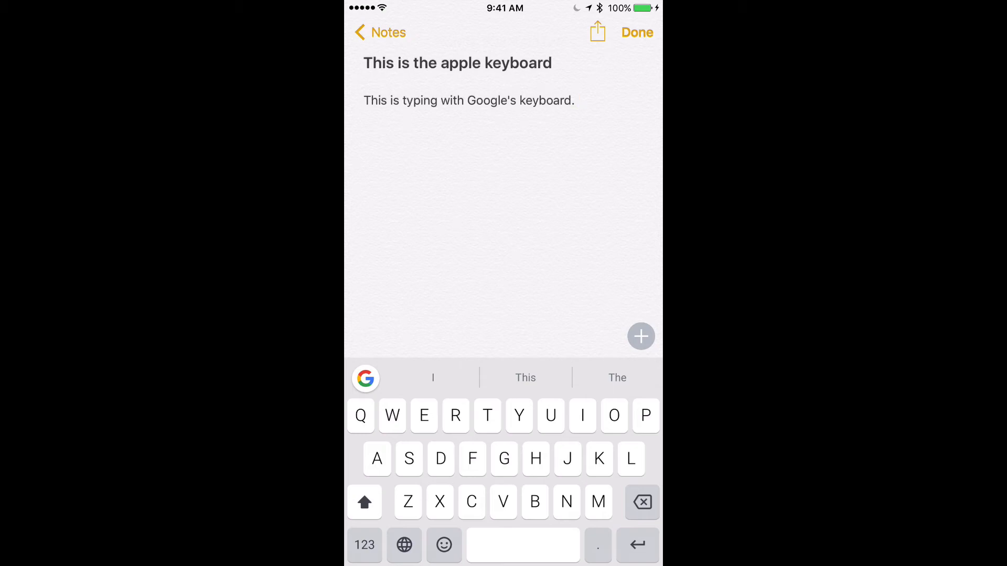
pyautogui.click(597, 502)
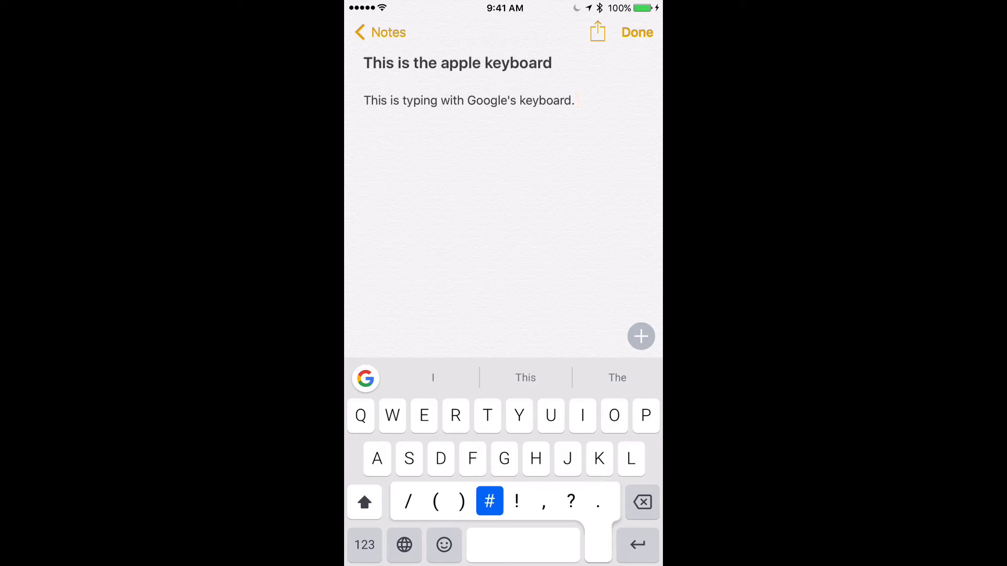
pyautogui.click(461, 501)
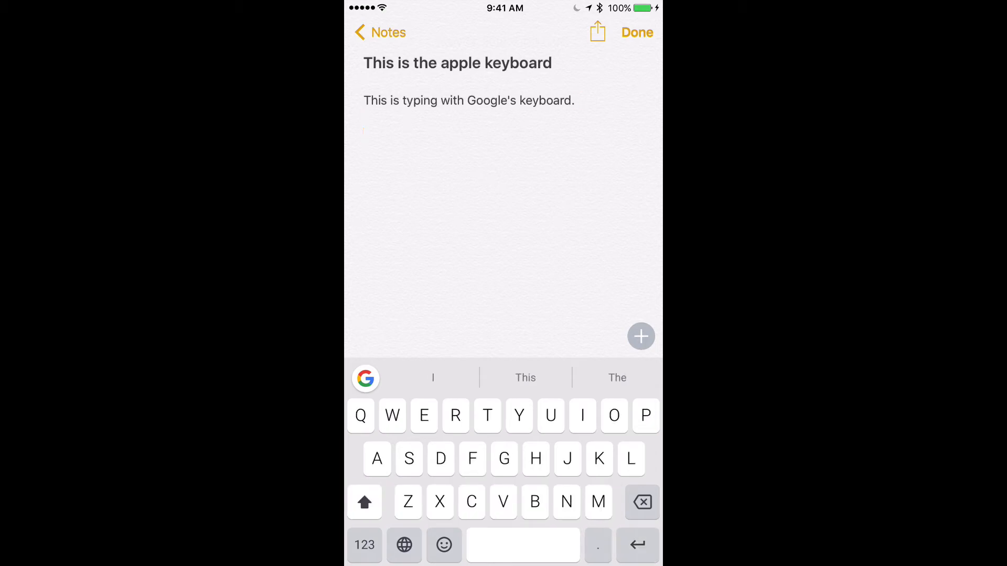
# - Browse Gboard's emoji and GIF panels in the note, then return to letters
pyautogui.click(444, 545)
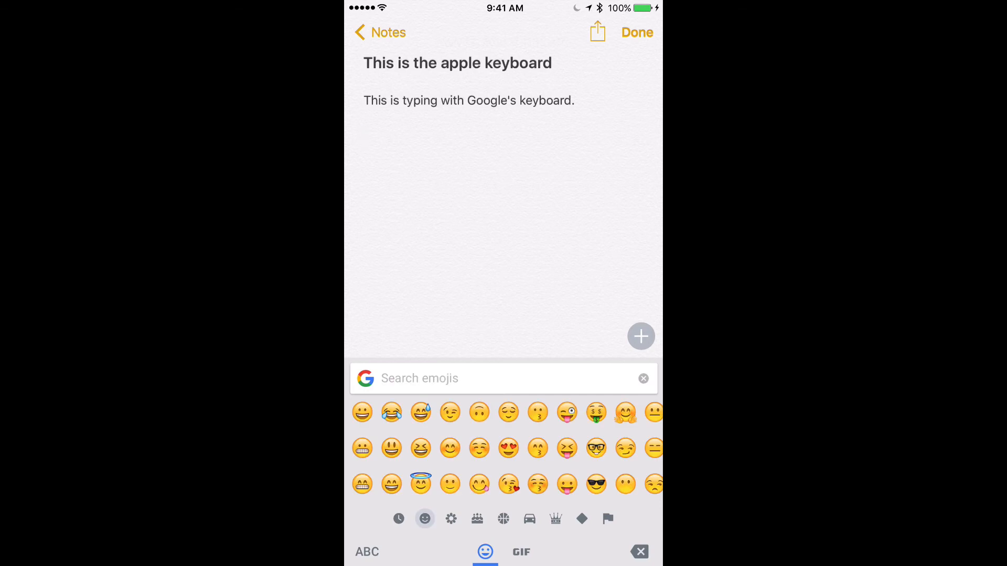
pyautogui.click(477, 518)
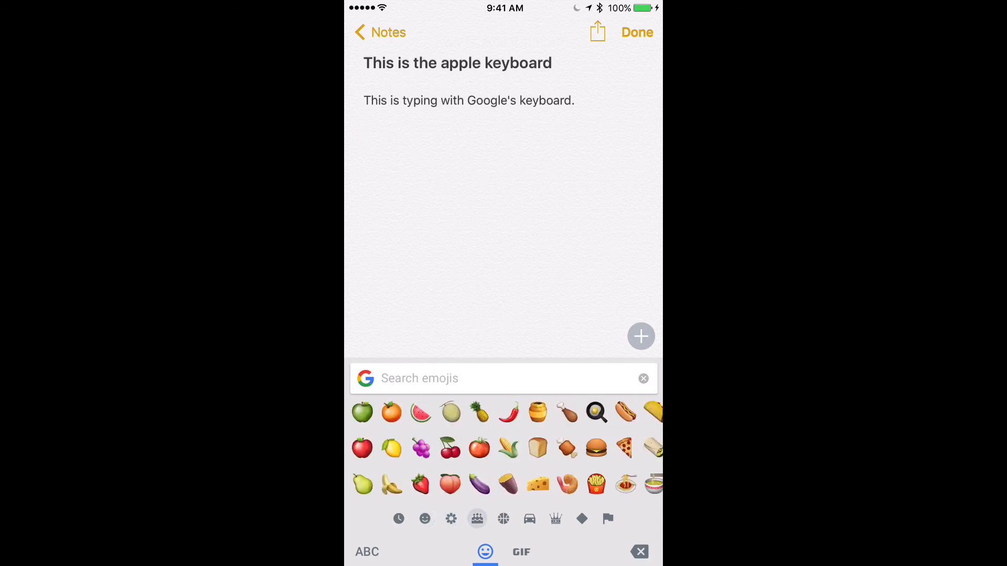
pyautogui.click(521, 552)
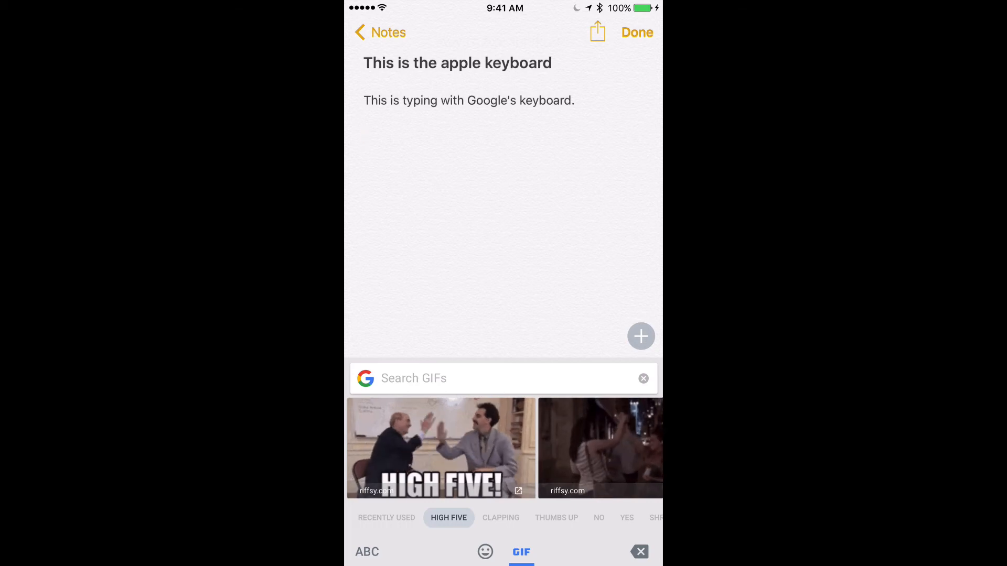
pyautogui.click(366, 551)
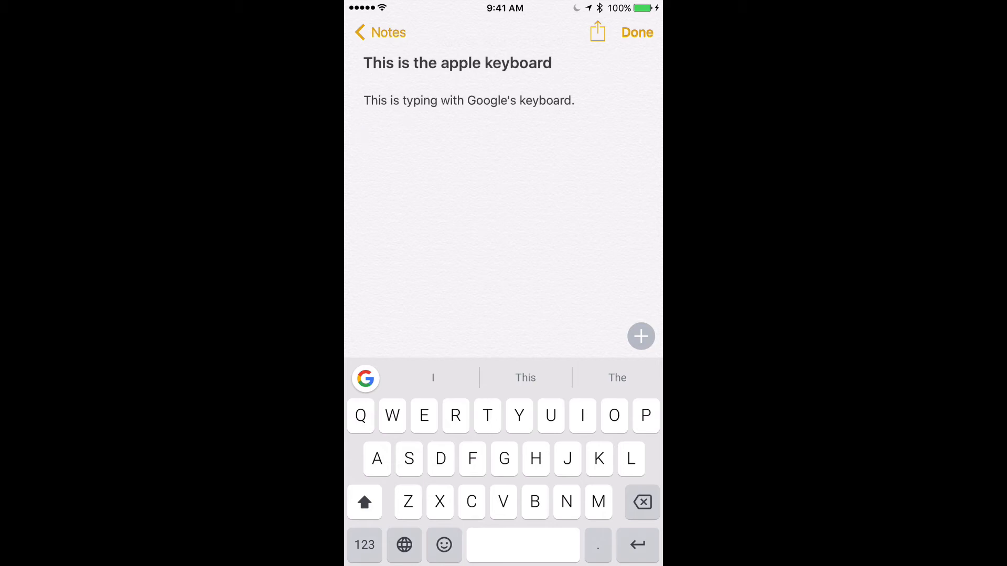
# - Switch to Apple's keyboard and back to Gboard, then enter 'Swipe'
pyautogui.click(404, 545)
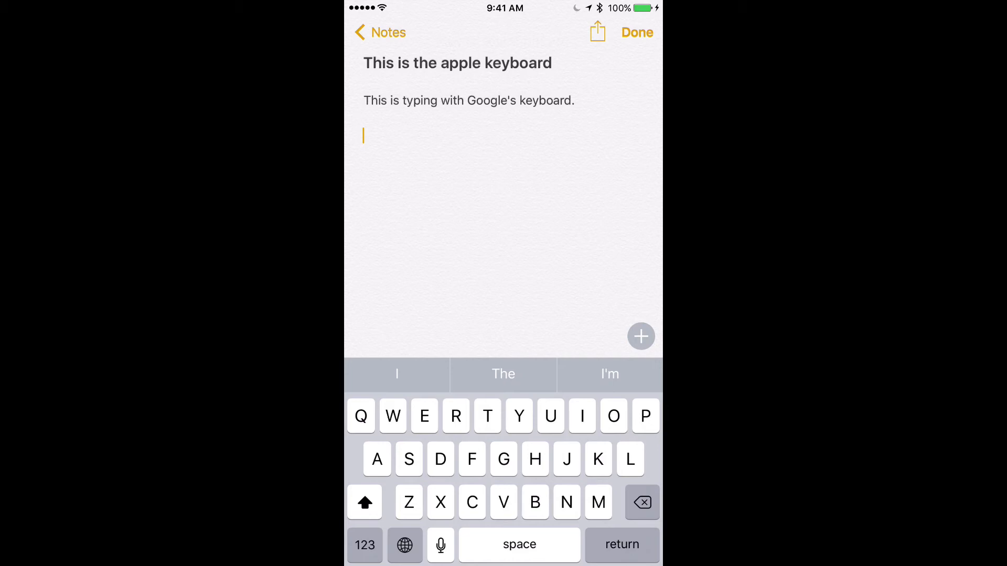
pyautogui.click(404, 544)
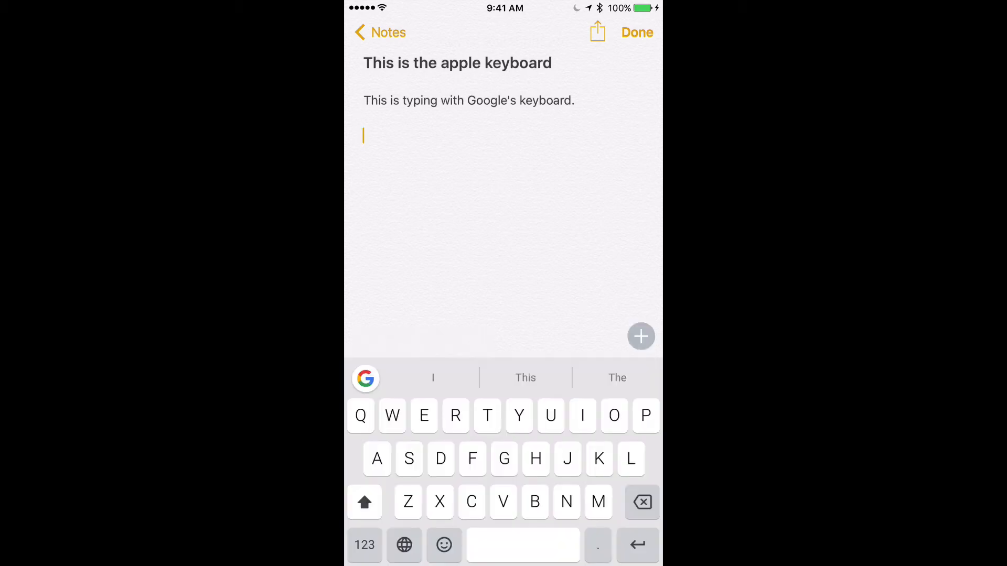
pyautogui.write('Swipe')
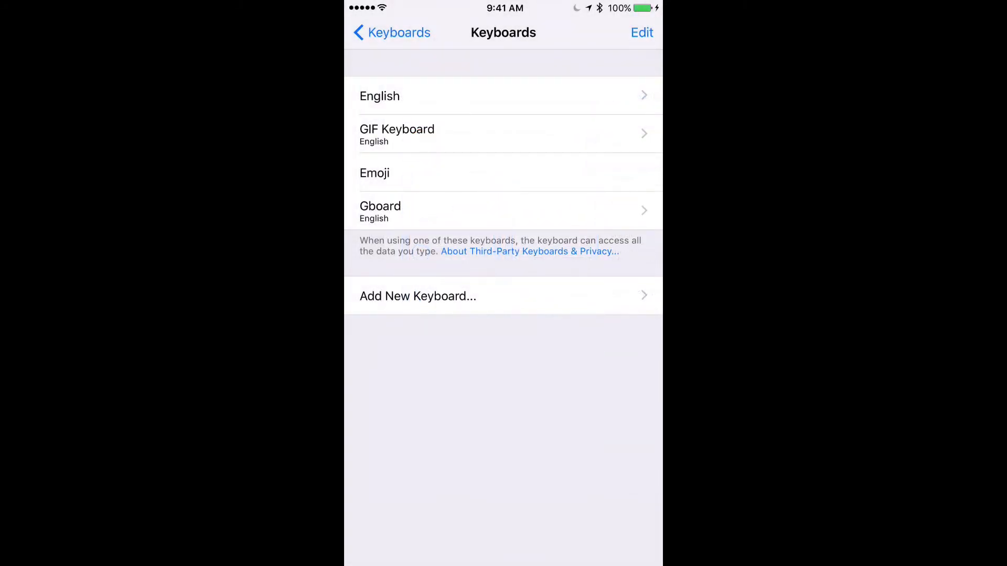
# - Delete the English keyboard and drag Gboard to the top of the keyboards list
pyautogui.click(640, 32)
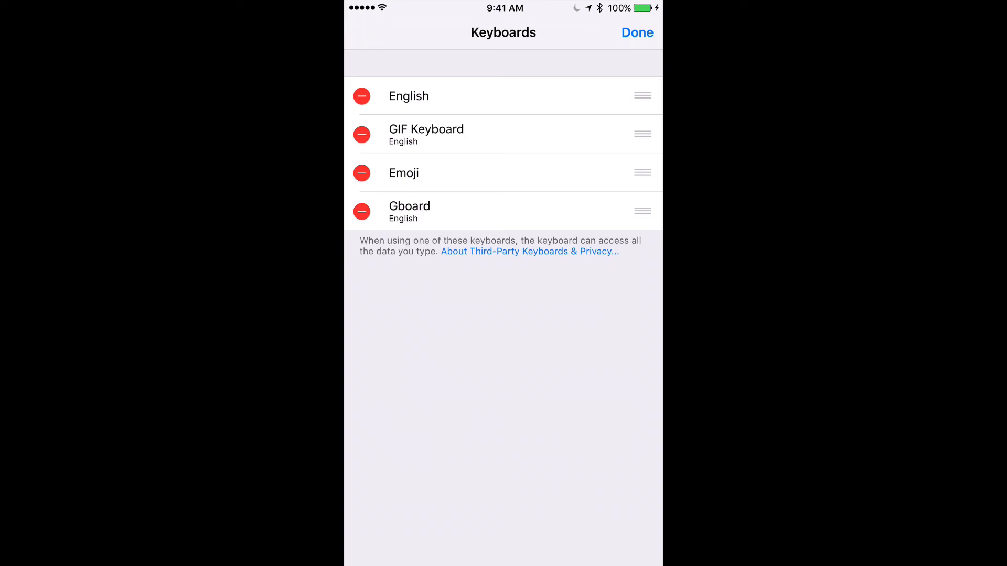
pyautogui.click(361, 95)
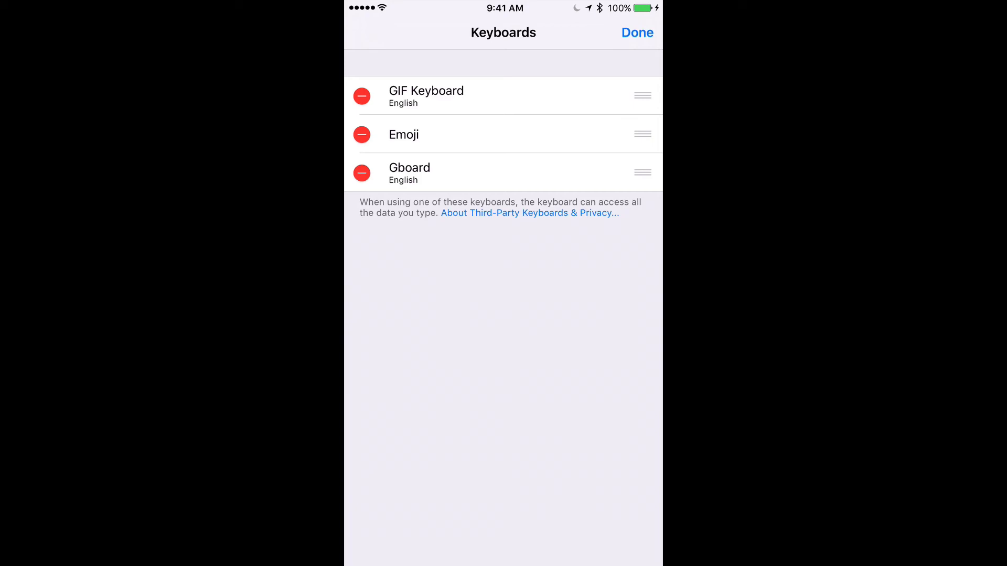
pyautogui.moveTo(642, 172); pyautogui.dragTo(642, 95)
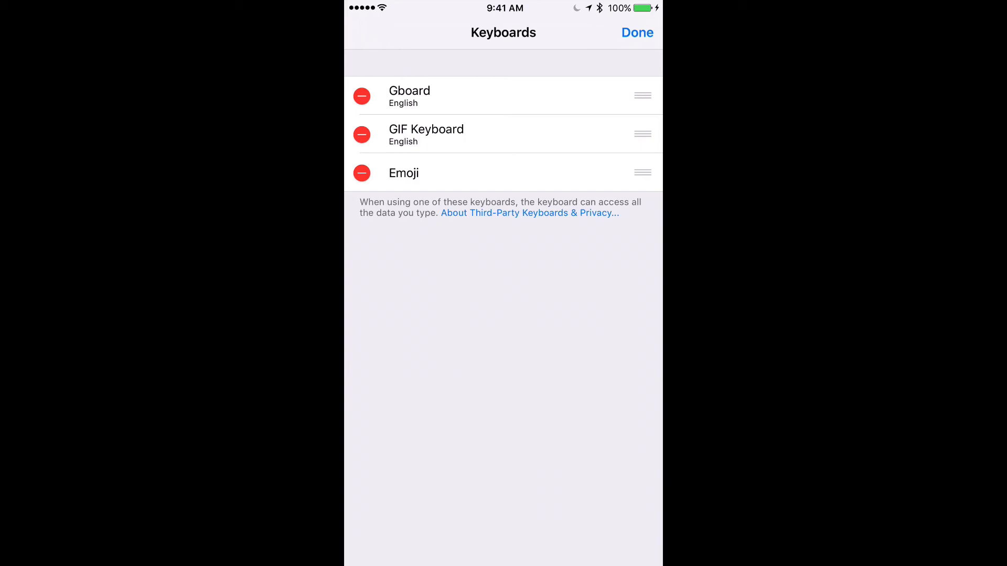
pyautogui.click(635, 32)
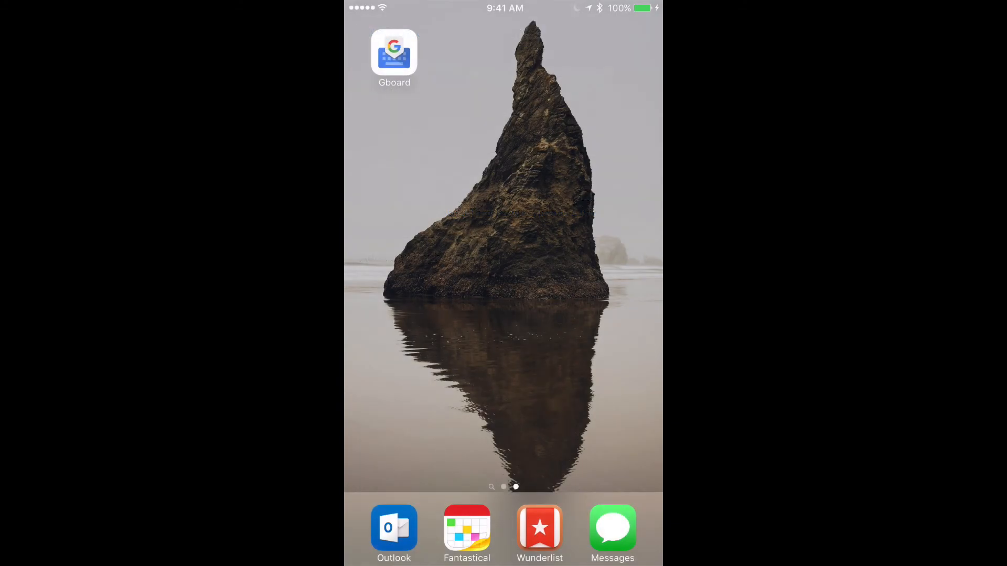
# - Launch Wunderlist to use Gboard on a Groceries to-do, then go Home
pyautogui.click(540, 527)
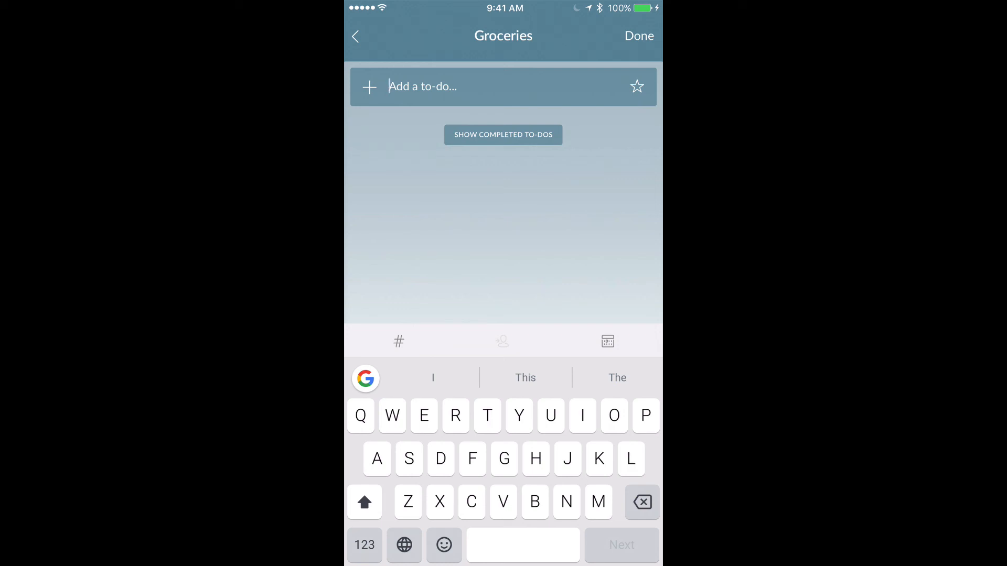
pyautogui.press('home')
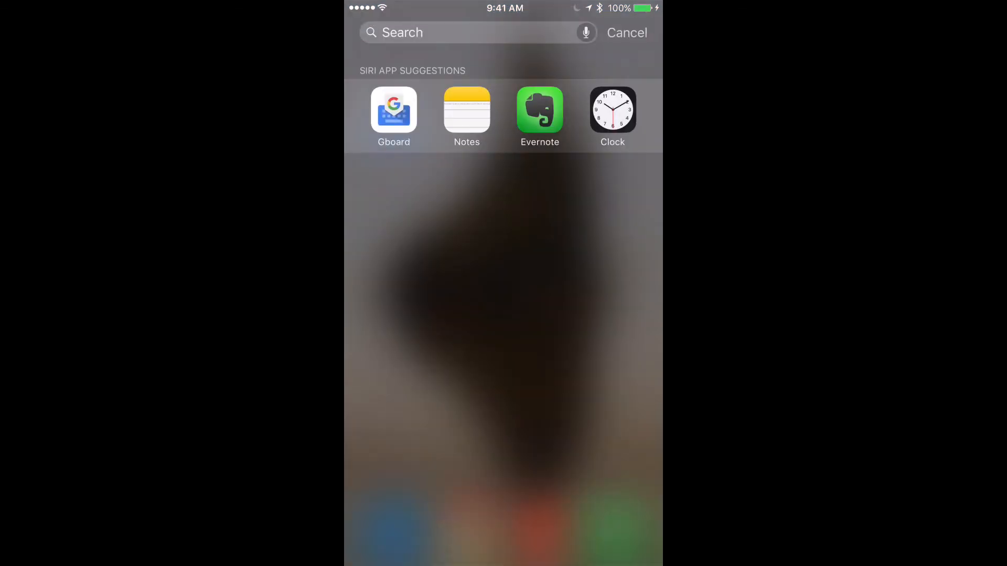
# - Search 'set' in Spotlight and open Settings at its main page
pyautogui.write('set')
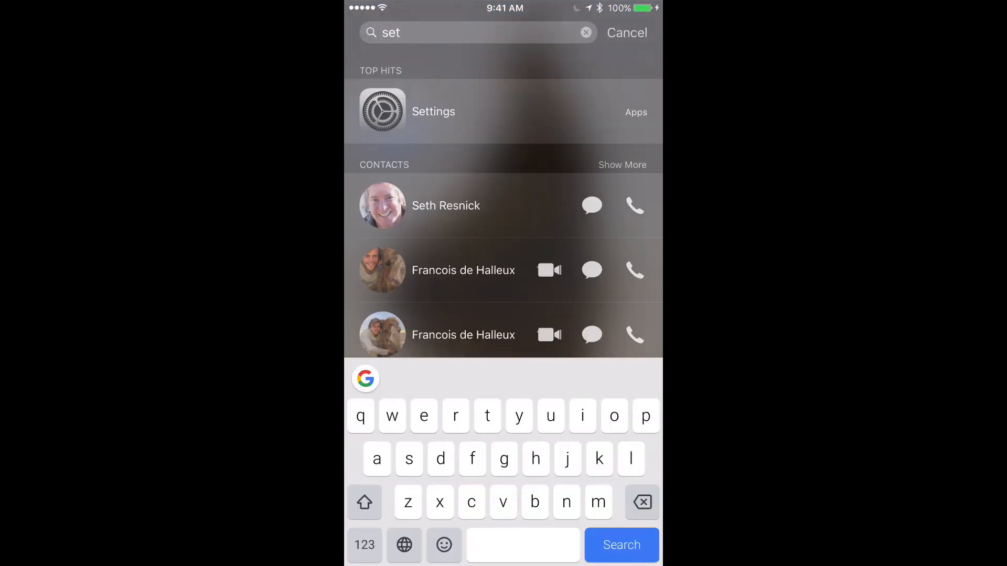
pyautogui.click(434, 111)
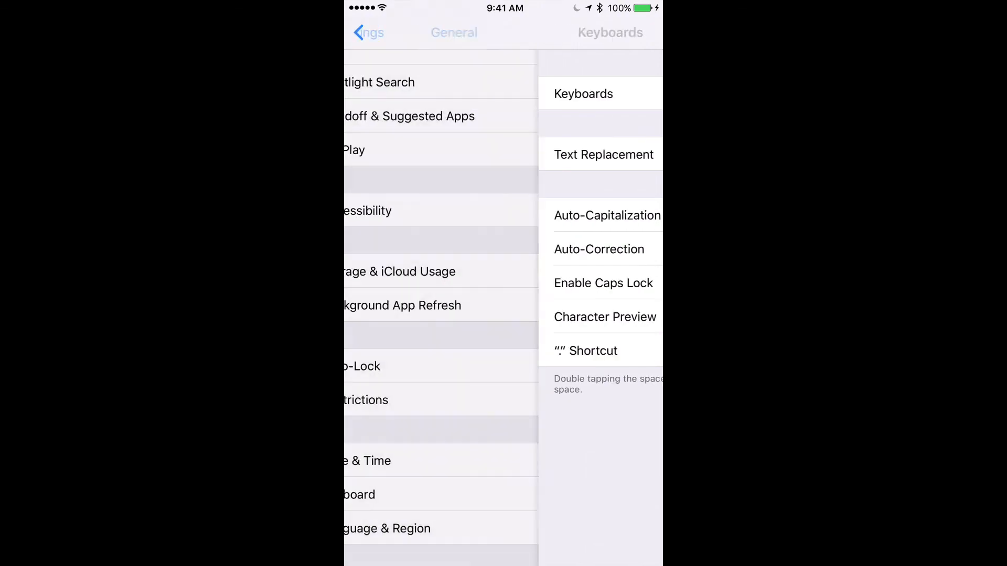
pyautogui.click(367, 32)
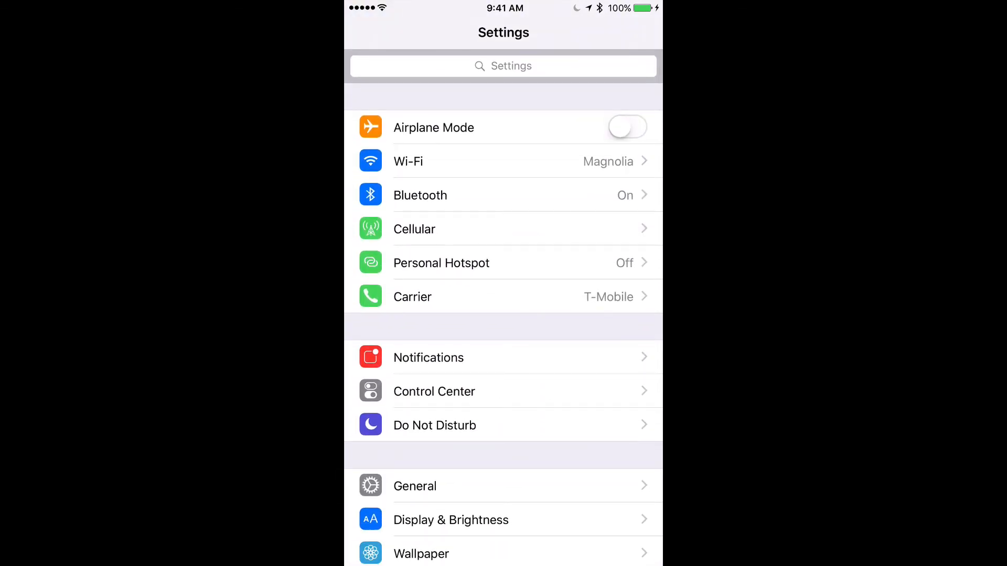
# - Go to General > Keyboard > Keyboards to view the installed keyboards
pyautogui.scroll(-3)
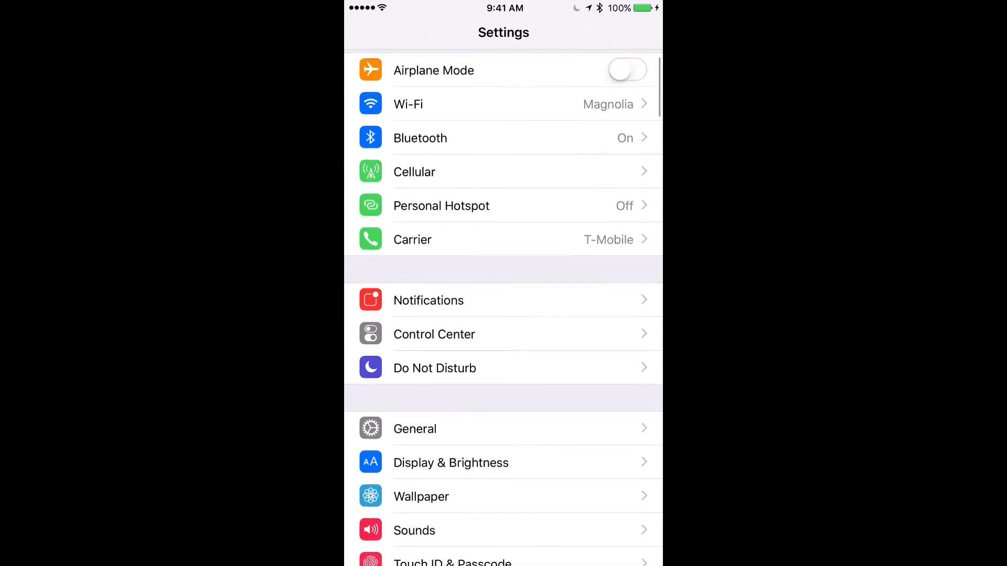
pyautogui.click(415, 429)
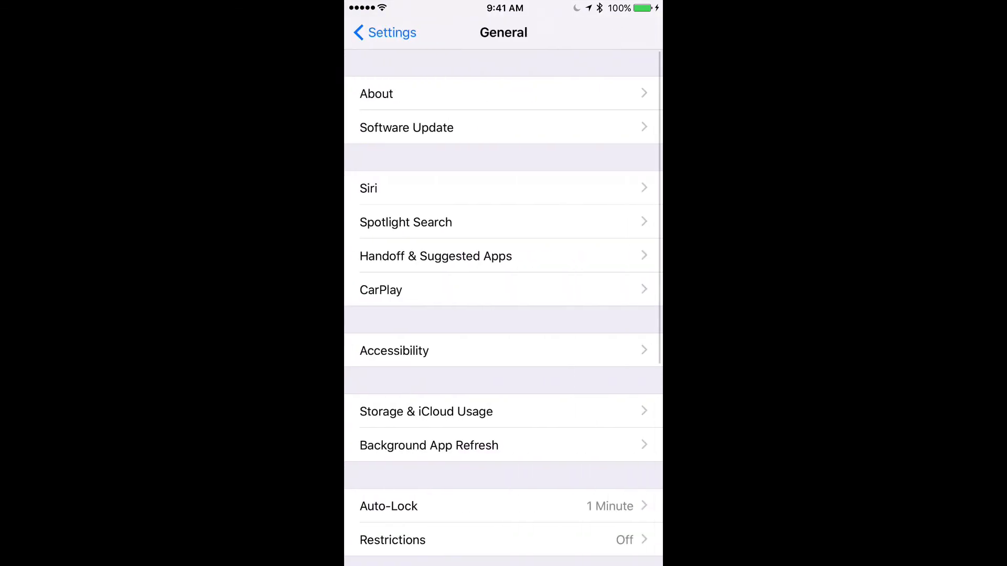
pyautogui.scroll(-3)
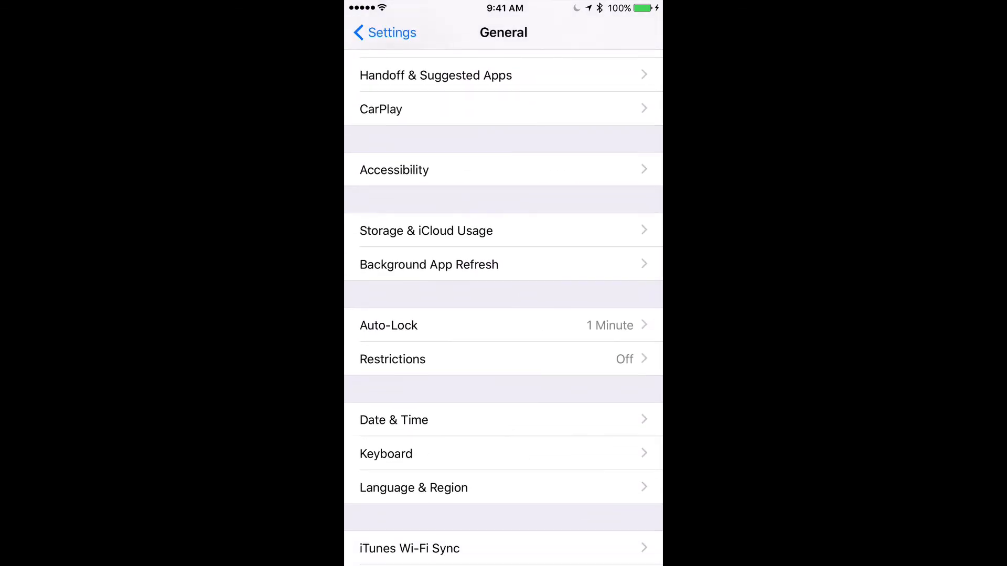
pyautogui.click(385, 453)
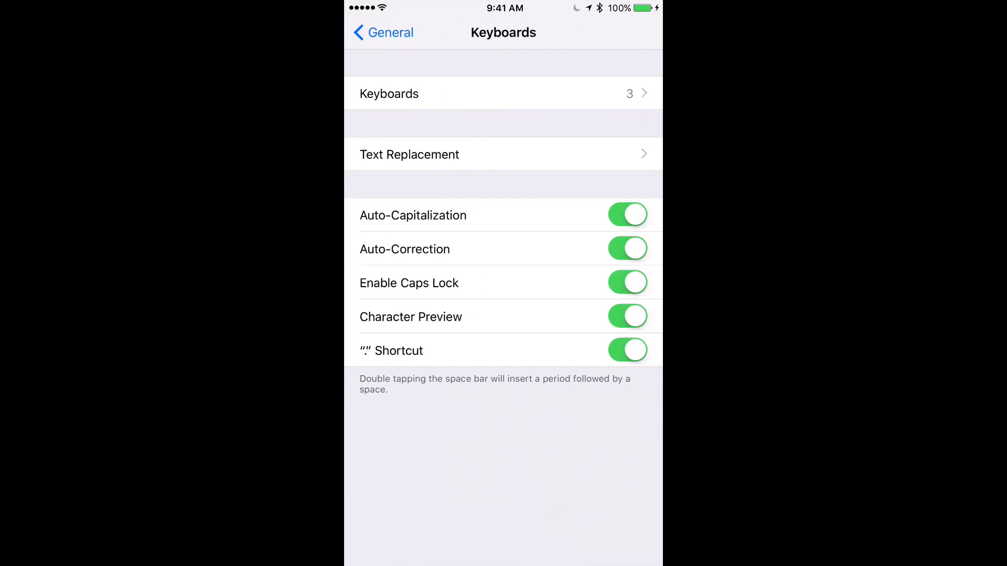
pyautogui.click(389, 93)
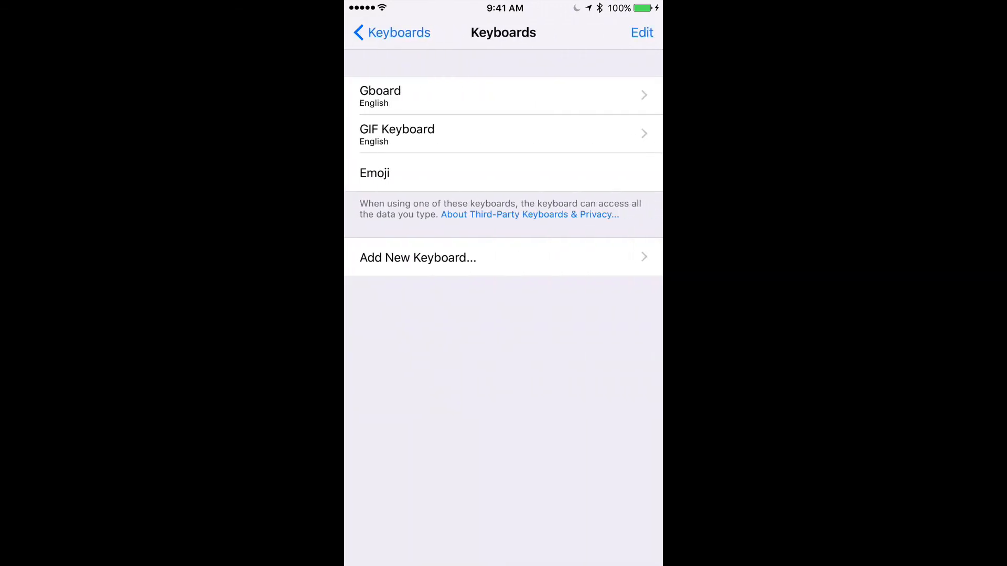
# - Edit the keyboards list, delete English, and finish with Gboard, GIF Keyboard, Emoji
pyautogui.click(418, 257)
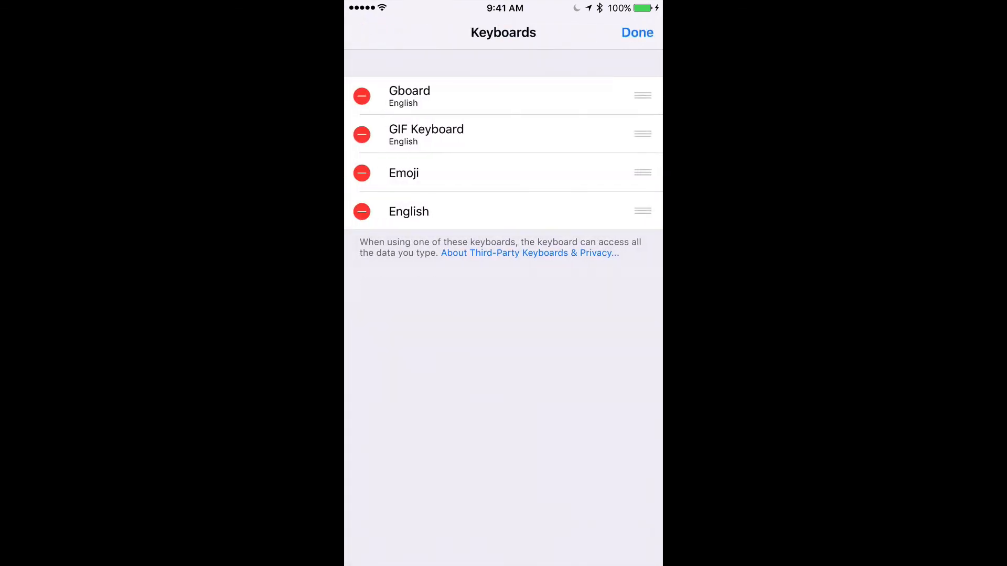
pyautogui.click(361, 211)
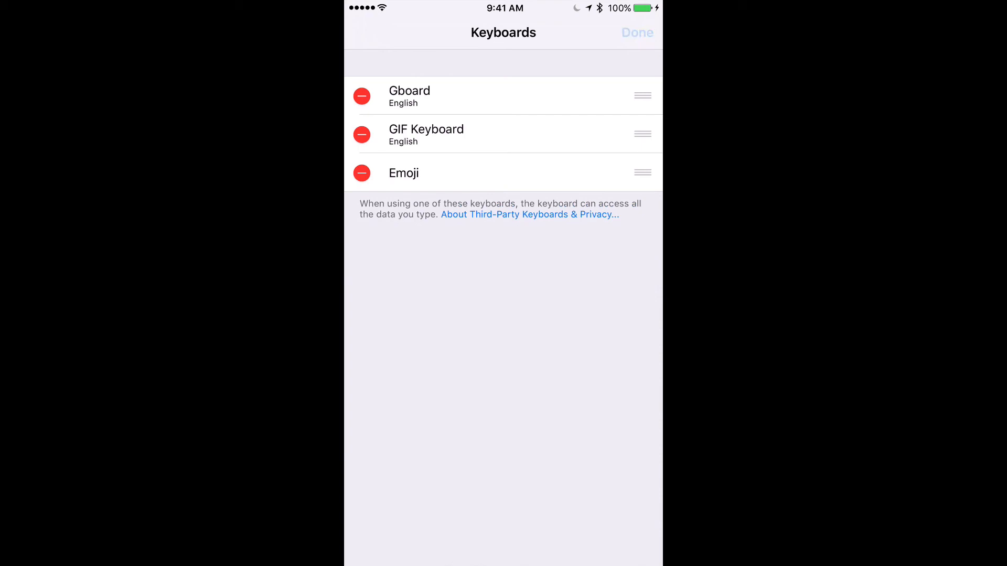
pyautogui.click(637, 32)
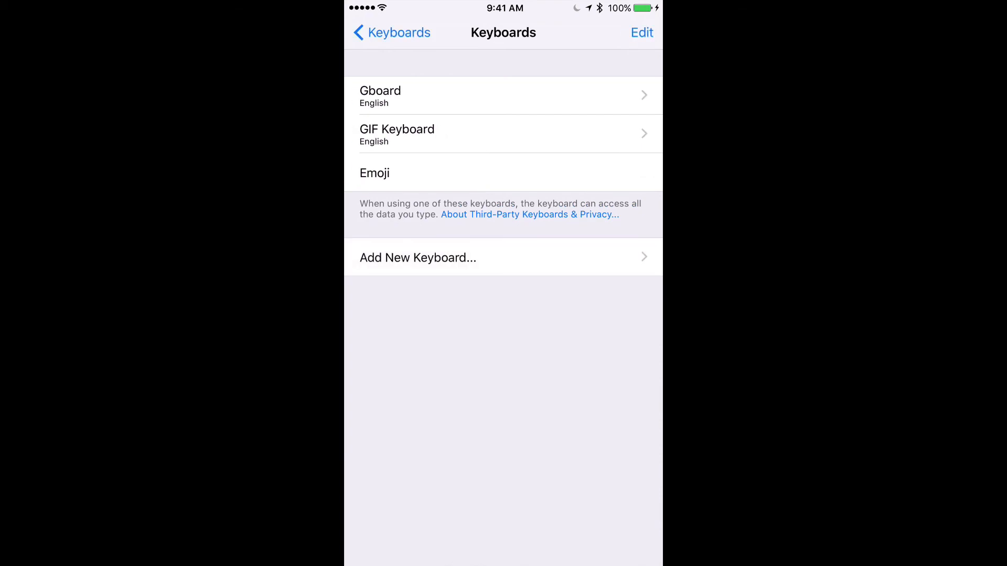